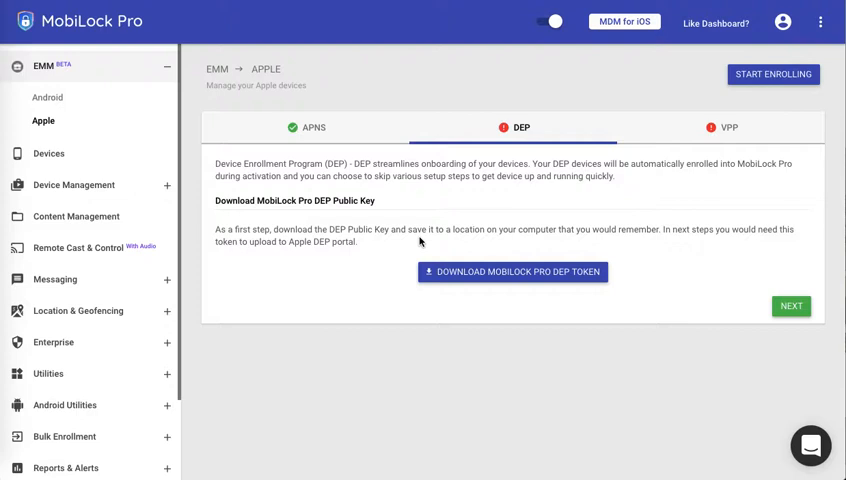
mouse_move(95, 72)
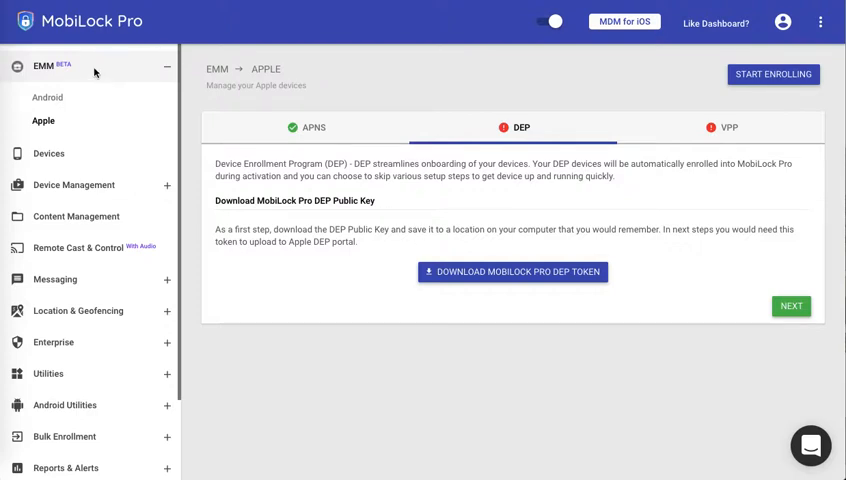
mouse_move(50, 120)
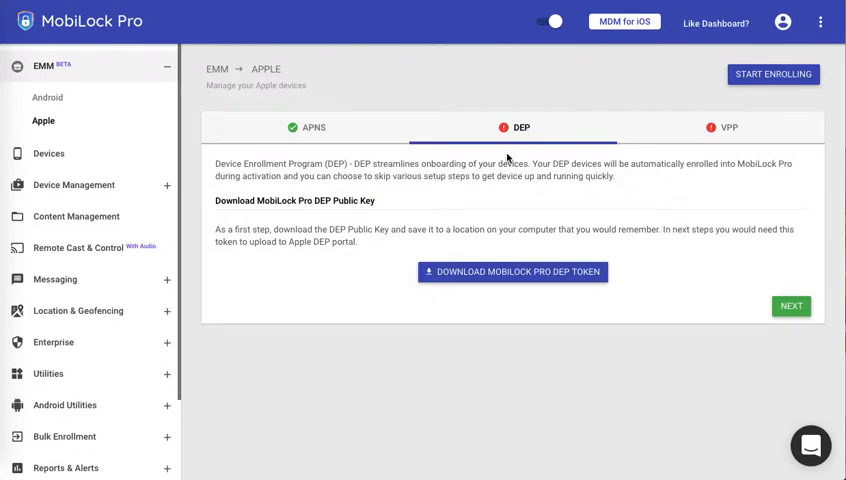
mouse_move(497, 182)
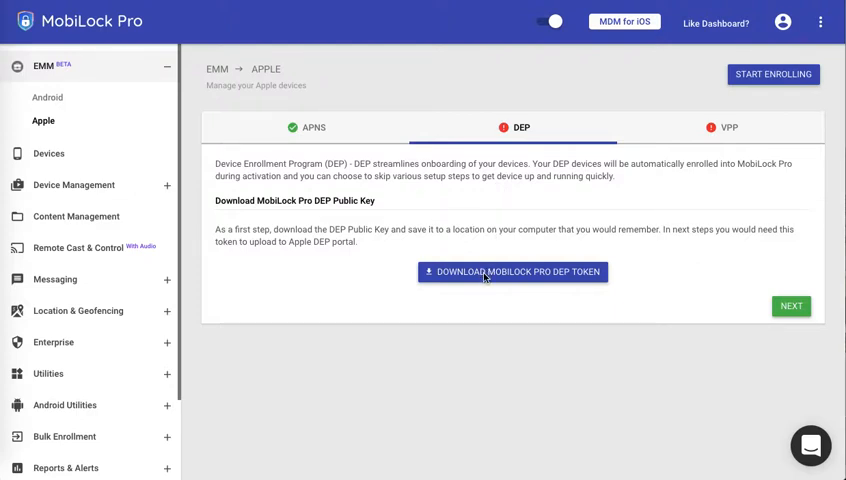
- Download the MobiLock Pro DEP token public key as a .pem file from the EMM Apple DEP tab
click(513, 271)
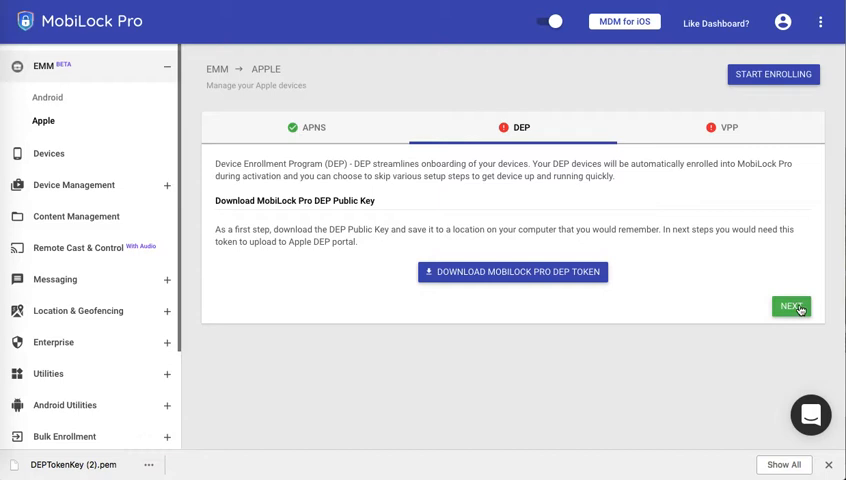
- Advance to the server token instructions and follow the deploy.apple.com link
click(790, 306)
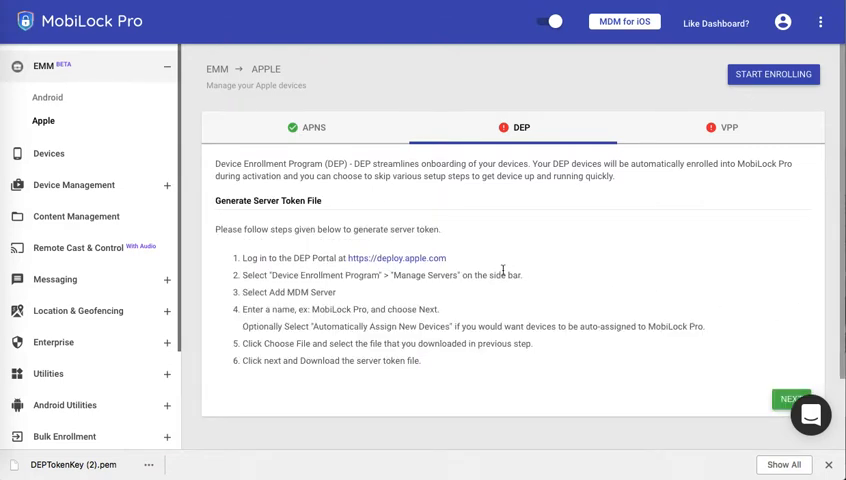
mouse_move(433, 258)
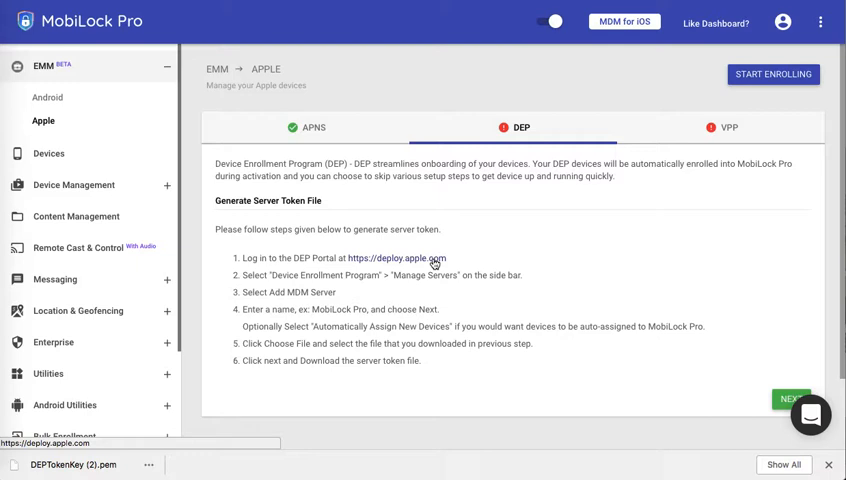
click(398, 258)
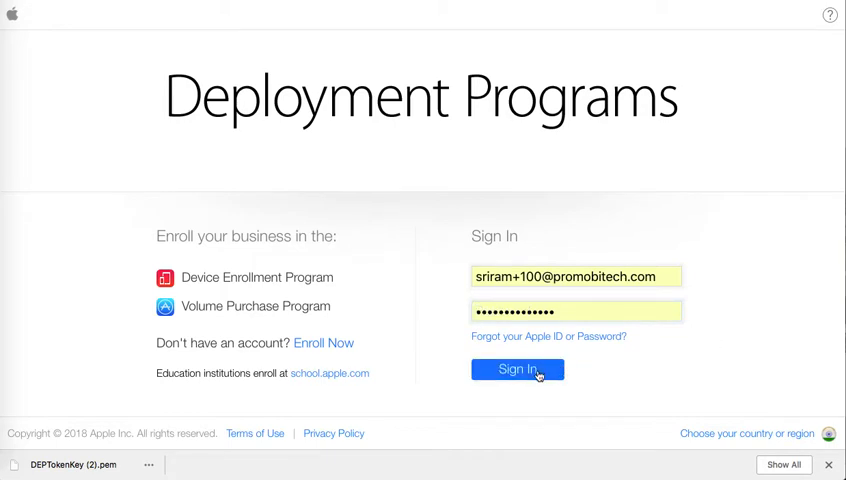
click(517, 369)
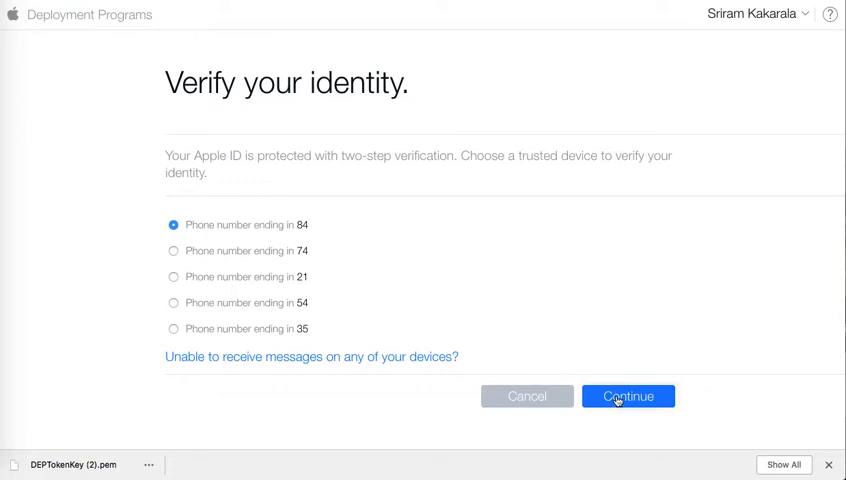
click(628, 396)
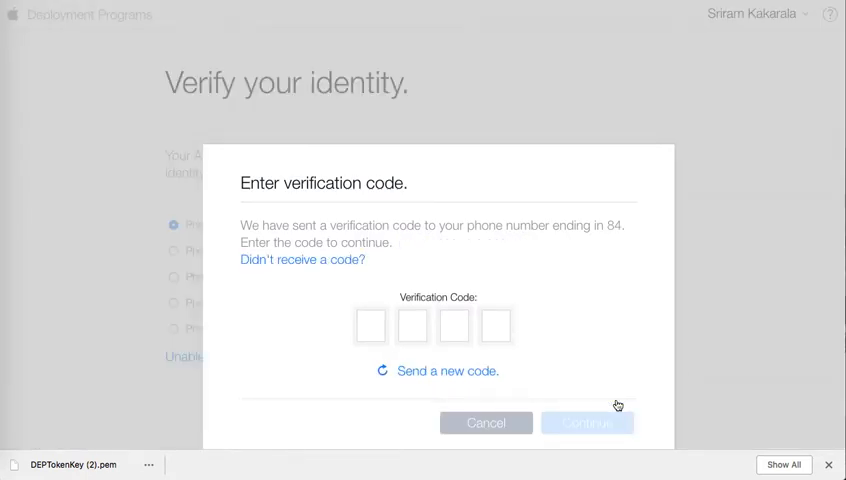
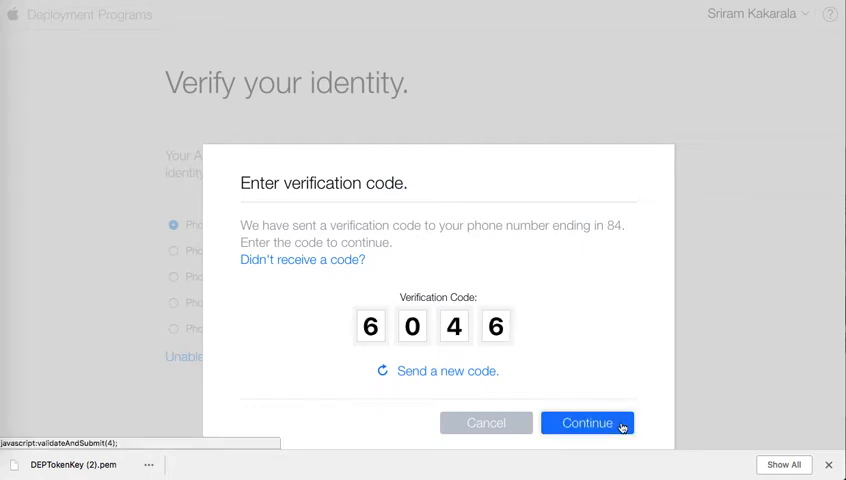
click(586, 422)
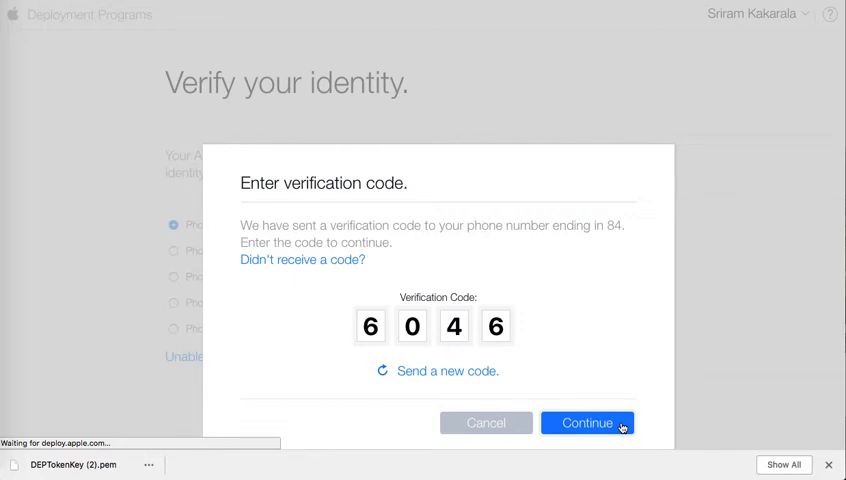
- Get started with the Device Enrolment Programme to reach its Manage Servers page
click(587, 422)
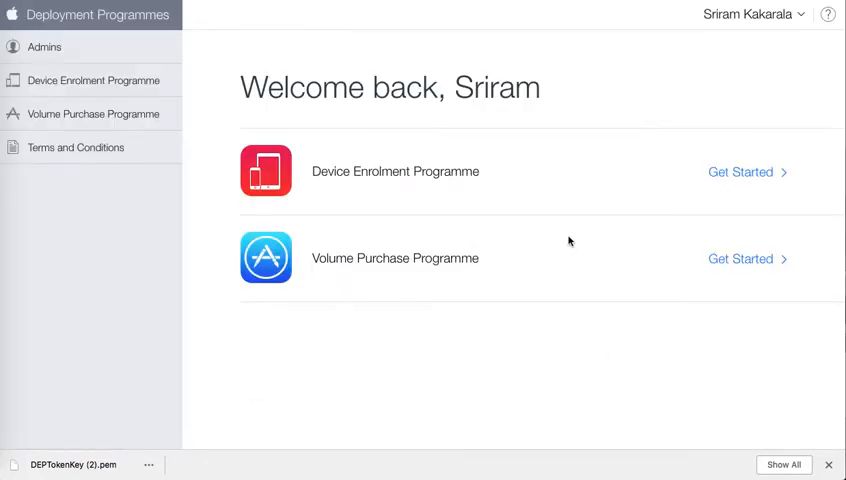
mouse_move(489, 181)
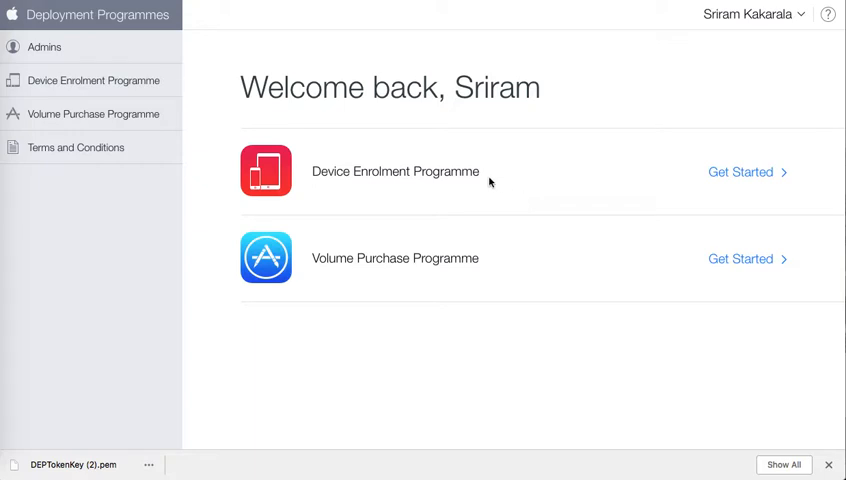
mouse_move(482, 207)
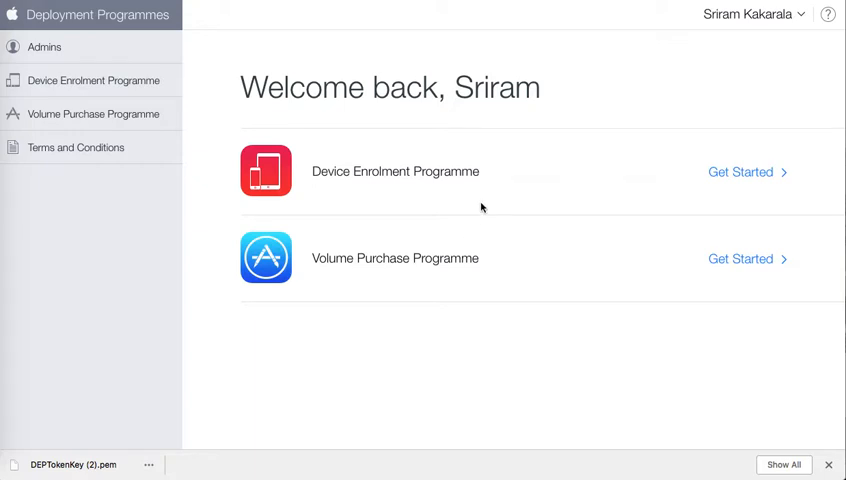
mouse_move(470, 280)
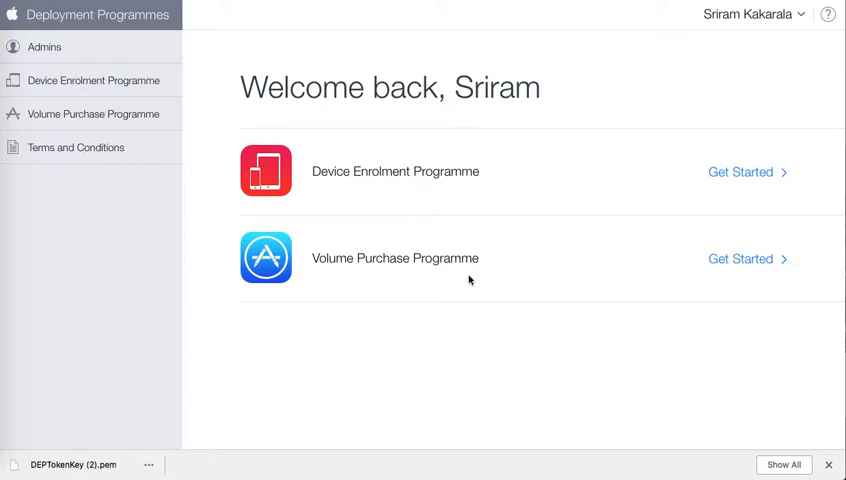
mouse_move(505, 225)
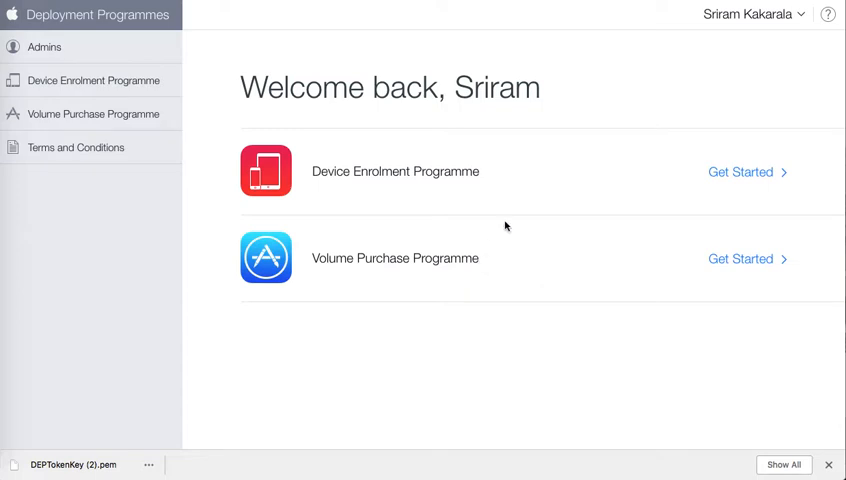
mouse_move(740, 172)
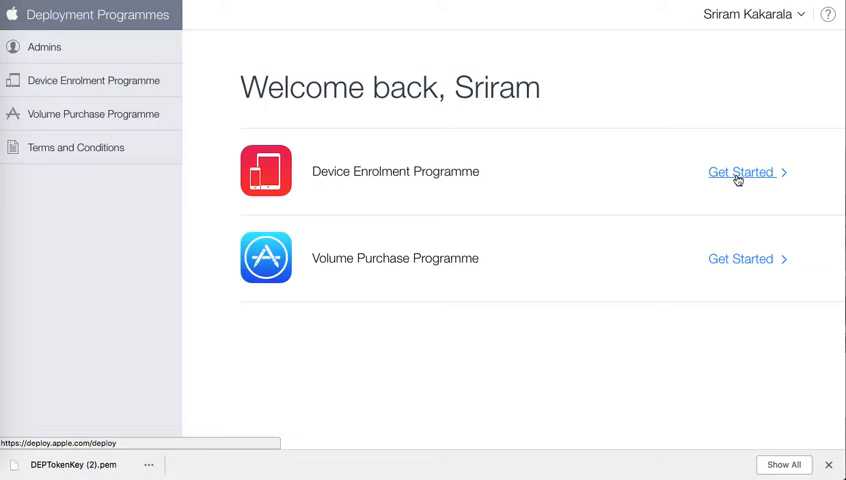
click(742, 171)
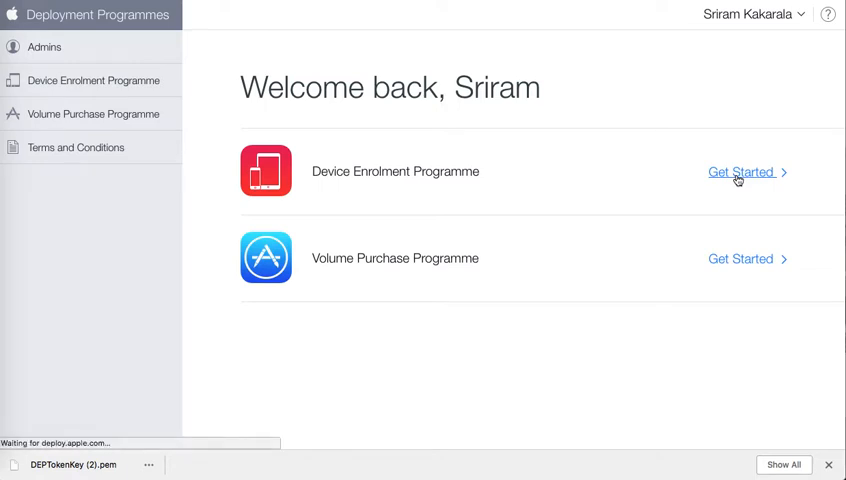
click(740, 171)
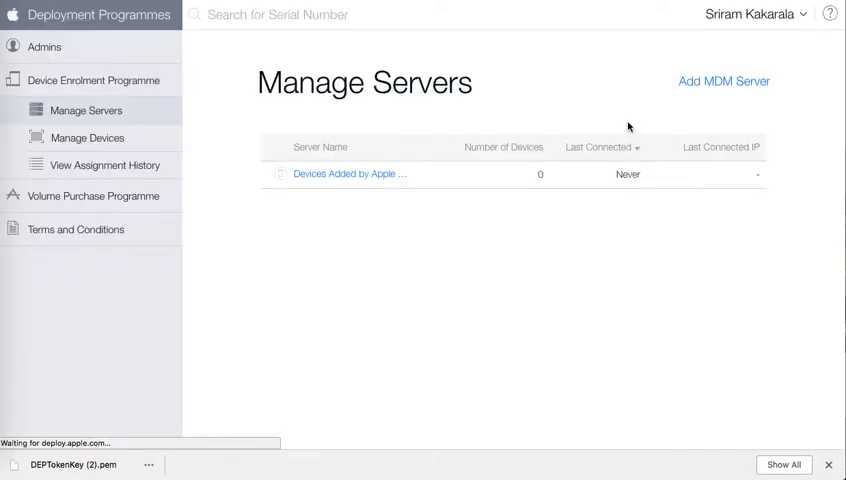
mouse_move(716, 90)
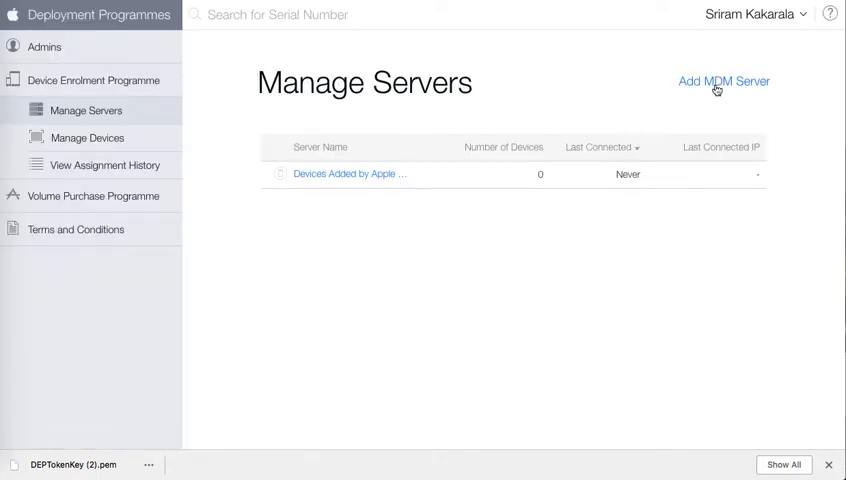
- Add an MDM server named 'MobiLock Pro' that automatically assigns new devices
click(722, 81)
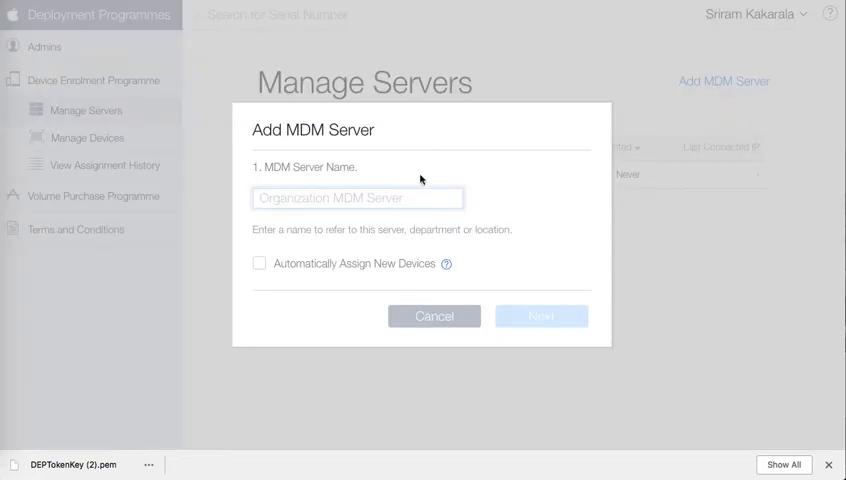
text(M)
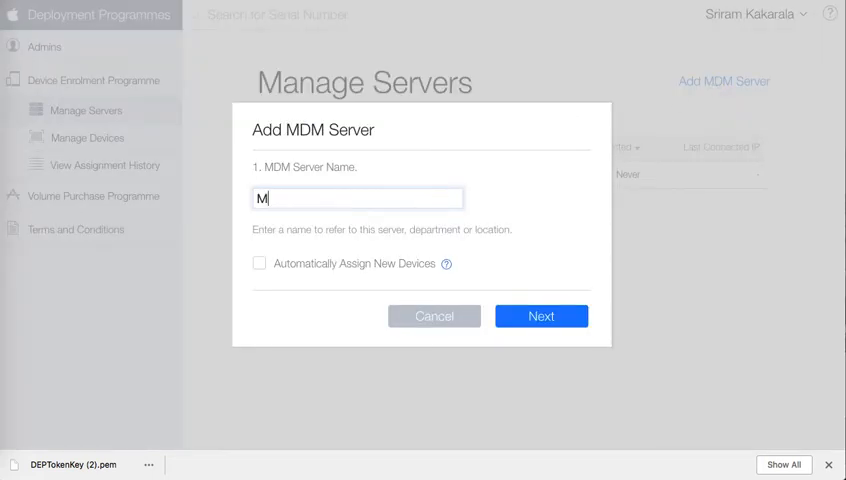
text(obiLock Pro)
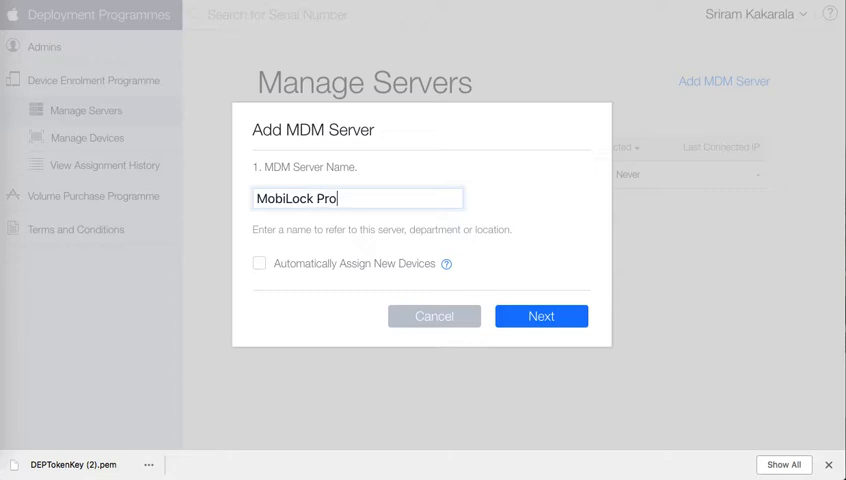
click(259, 263)
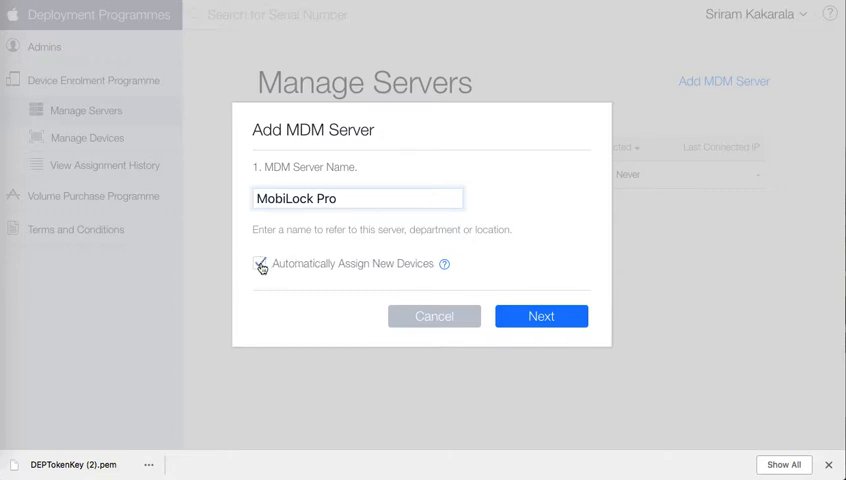
click(259, 263)
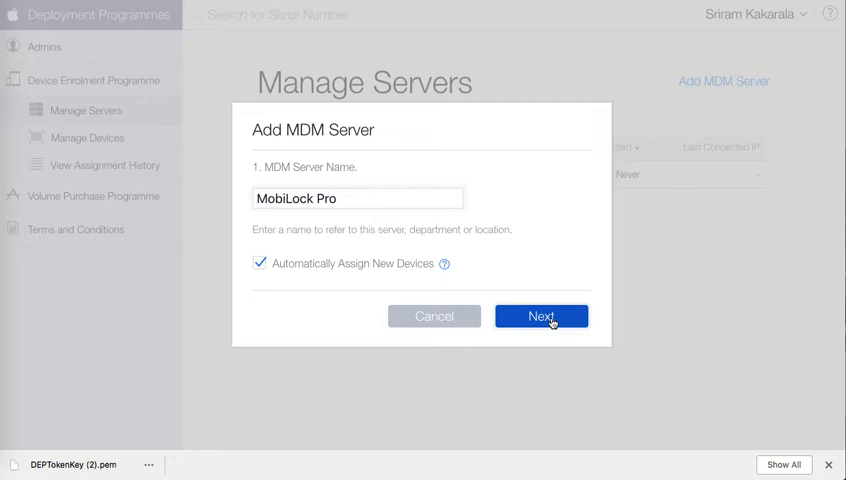
click(541, 316)
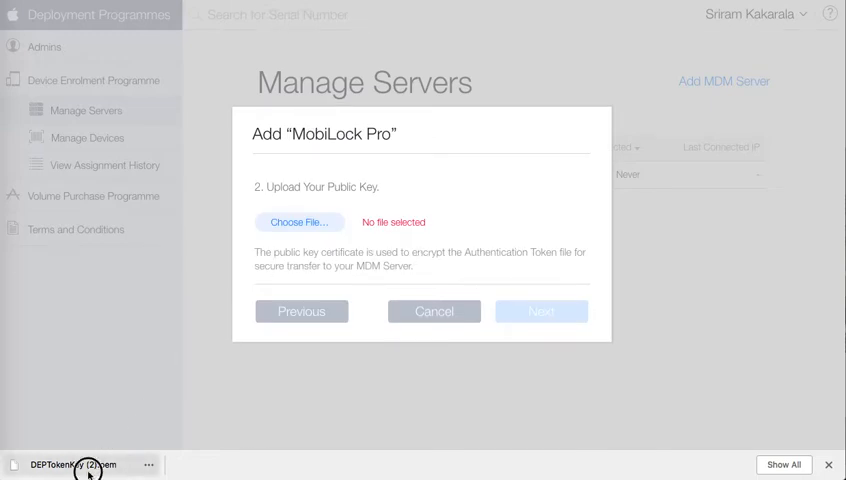
- Upload DEPTokenKey (2).pem as the MobiLock Pro server's public key and continue
click(299, 222)
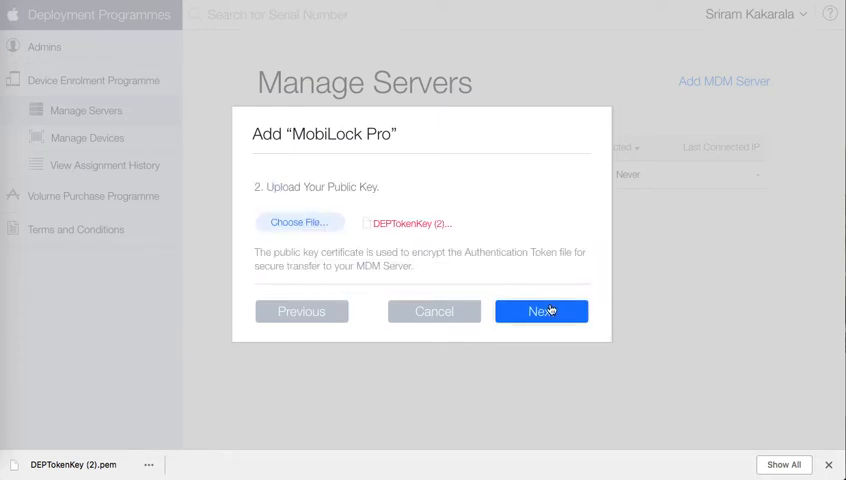
click(541, 311)
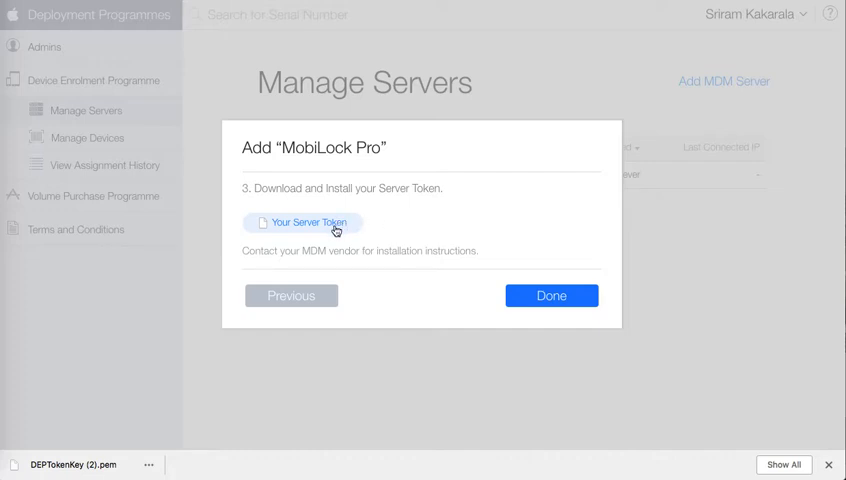
- Download the MobiLock Pro .p7m server token and finish adding the server
click(302, 222)
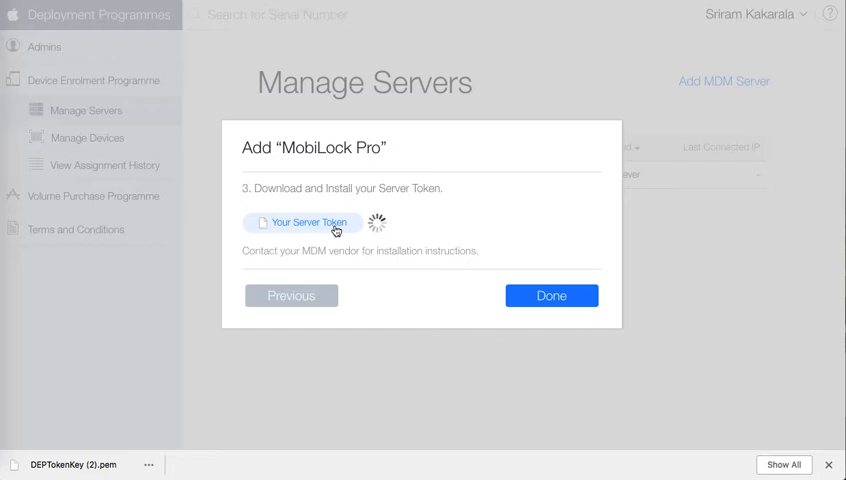
click(302, 222)
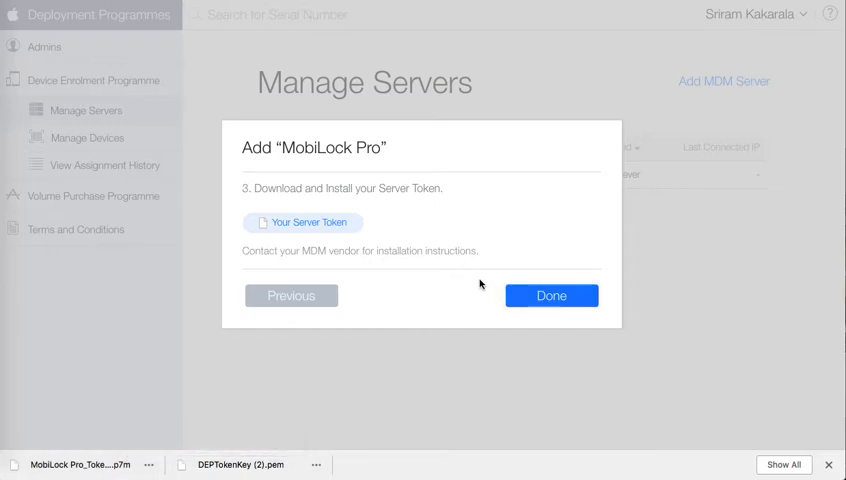
mouse_move(473, 283)
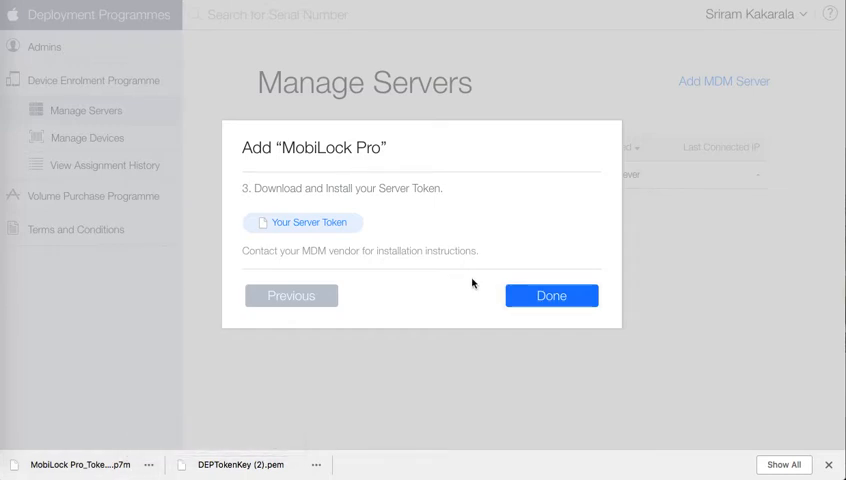
mouse_move(546, 256)
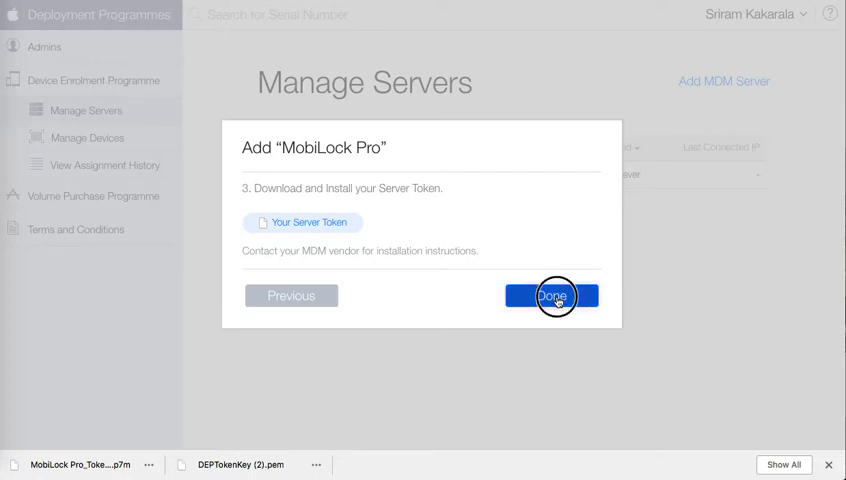
click(551, 295)
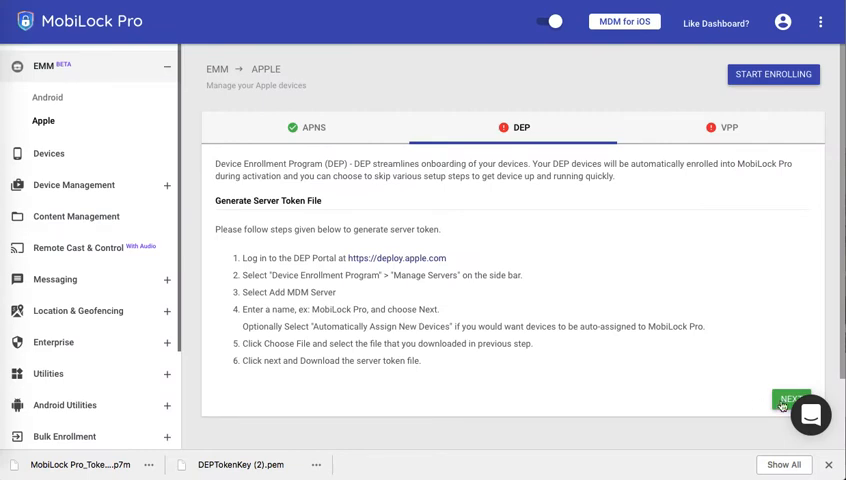
- Drag the .p7m server token into MobiLock Pro's upload area and submit it
click(790, 400)
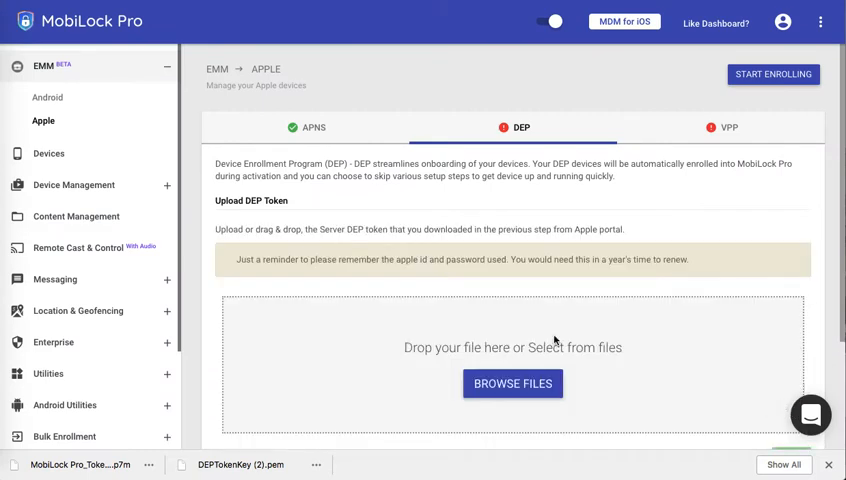
drag(72, 464, 400, 358)
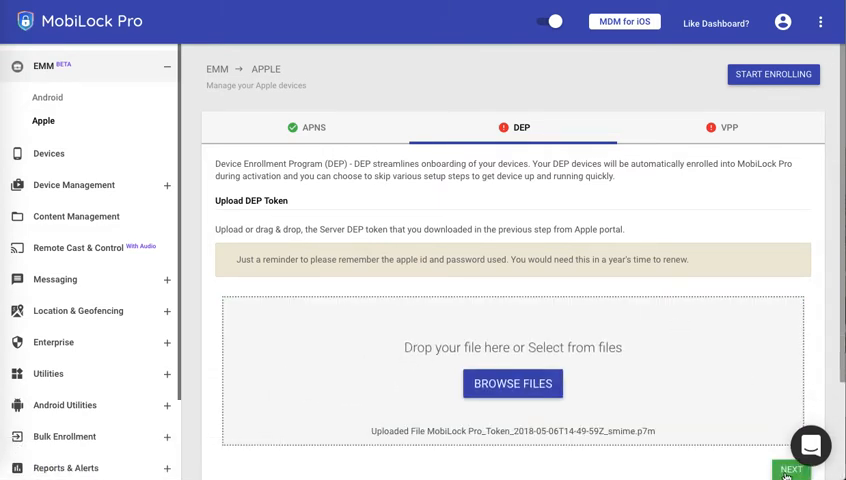
click(790, 469)
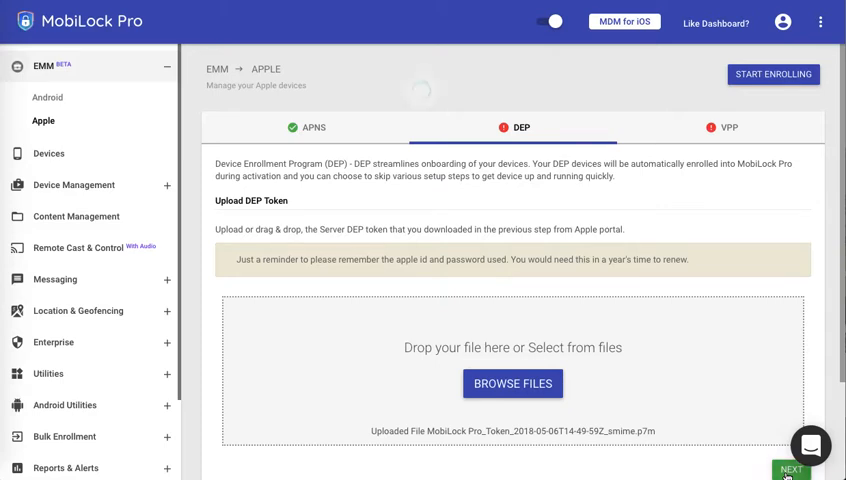
click(790, 469)
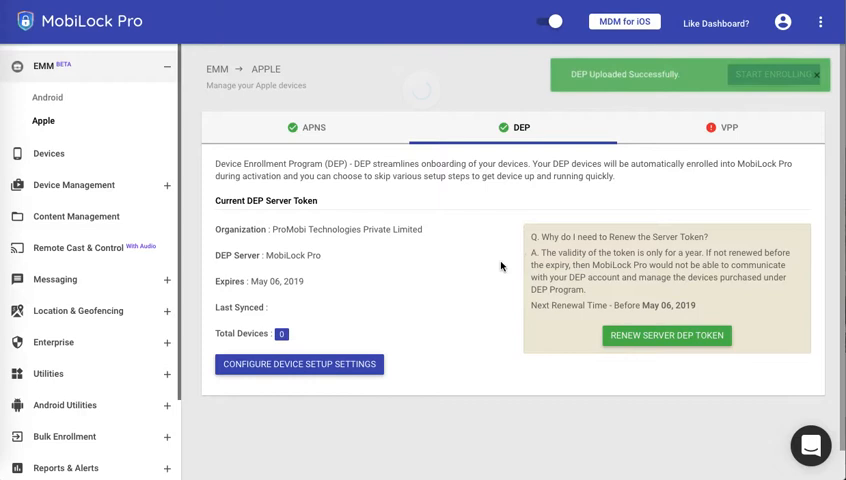
mouse_move(462, 293)
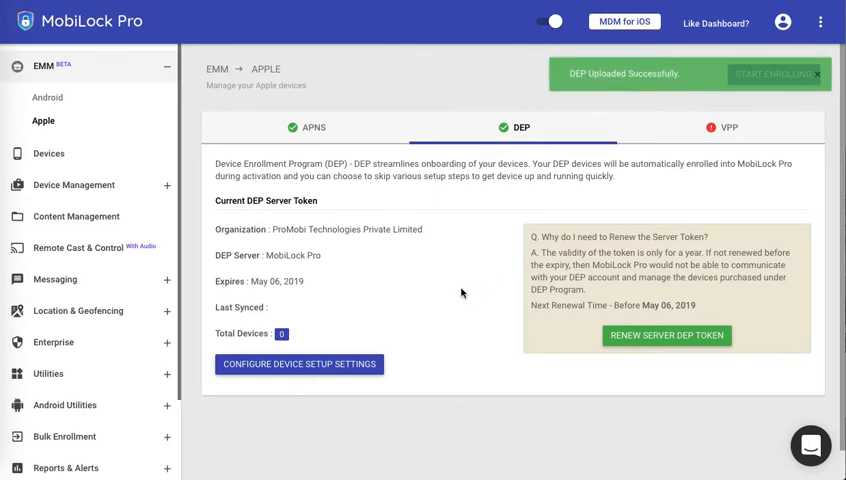
mouse_move(273, 229)
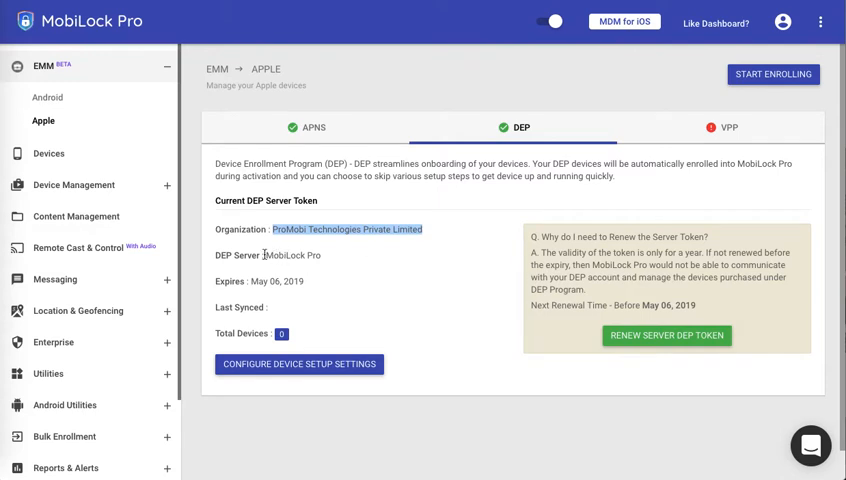
- Review the current DEP server token details and open the Total Devices list
double_click(293, 256)
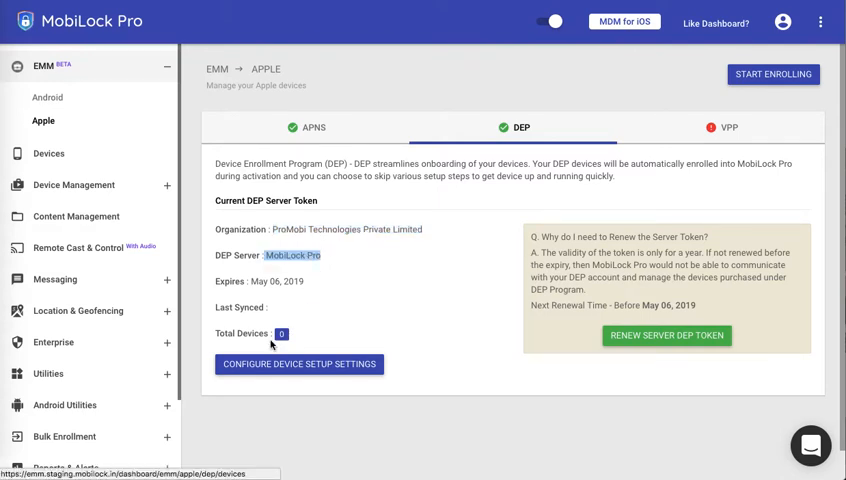
mouse_move(303, 334)
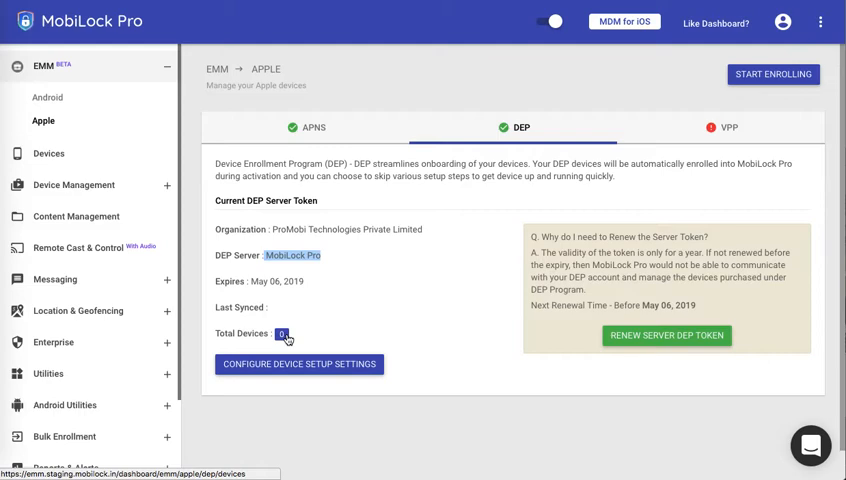
click(282, 333)
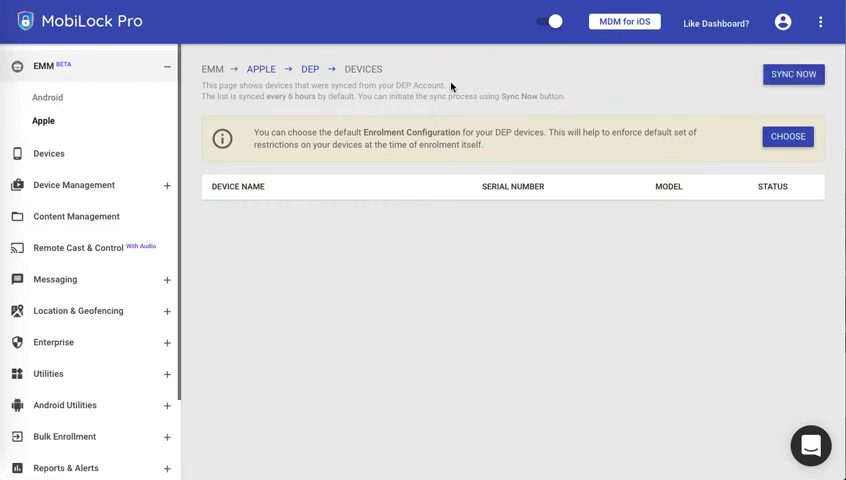
mouse_move(451, 84)
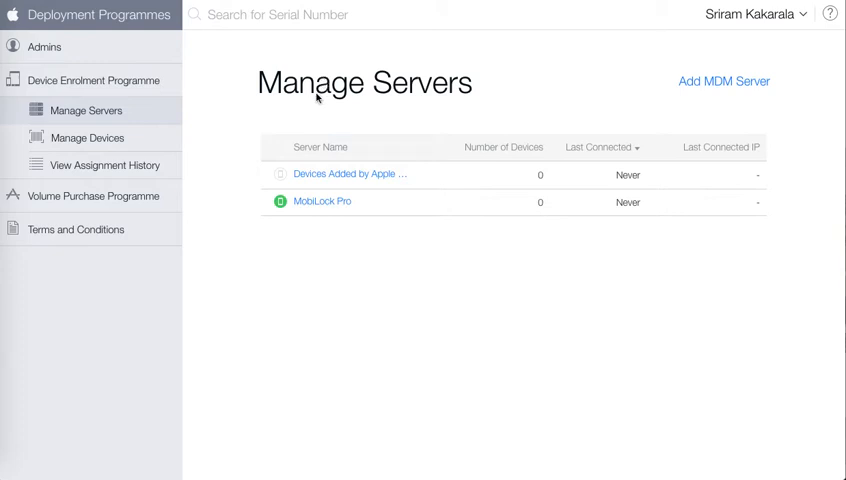
mouse_move(143, 143)
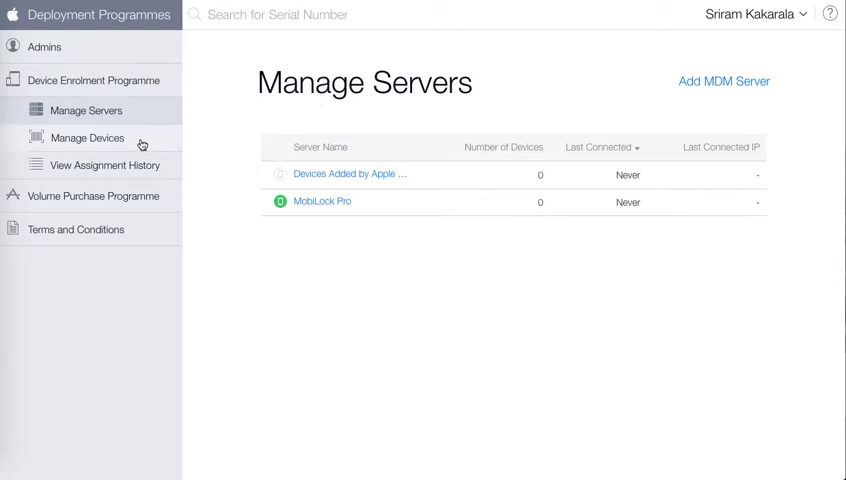
click(86, 137)
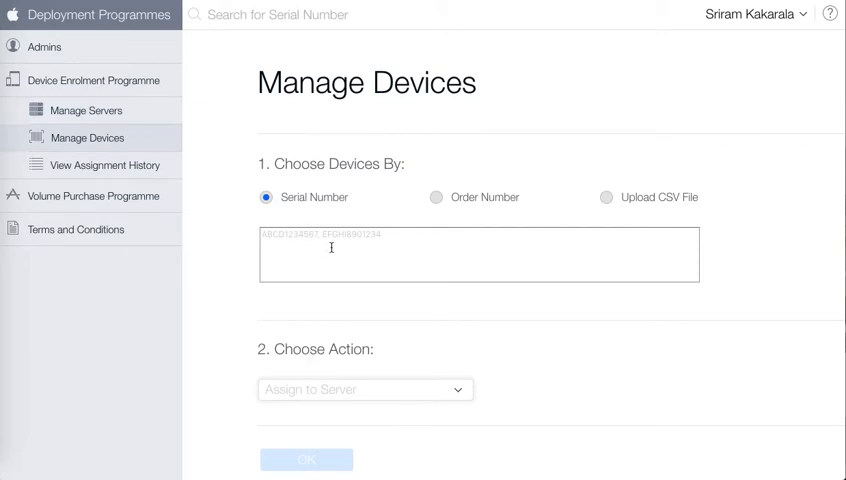
mouse_move(444, 211)
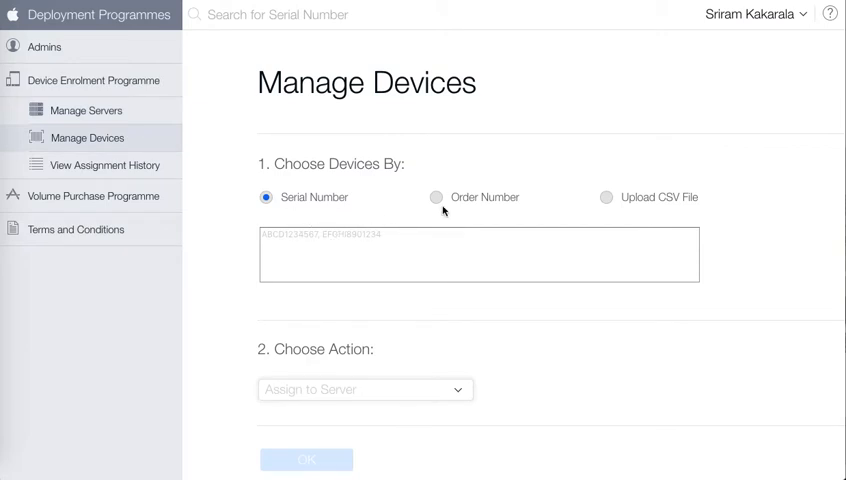
mouse_move(607, 208)
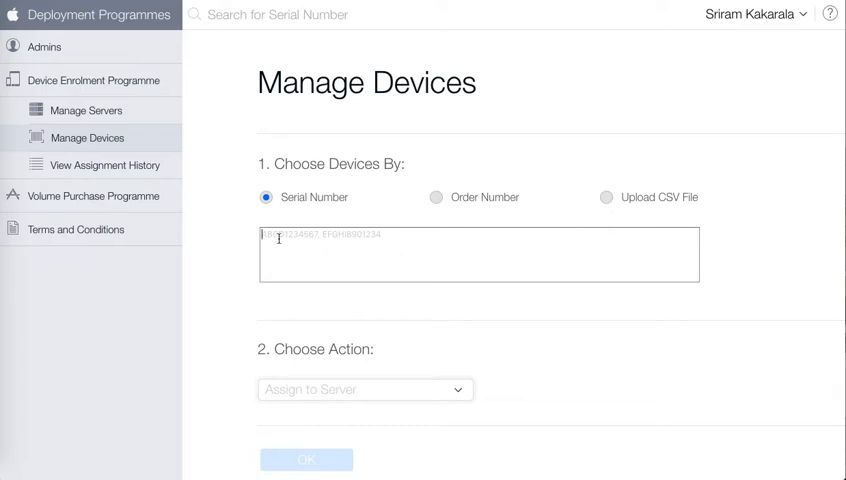
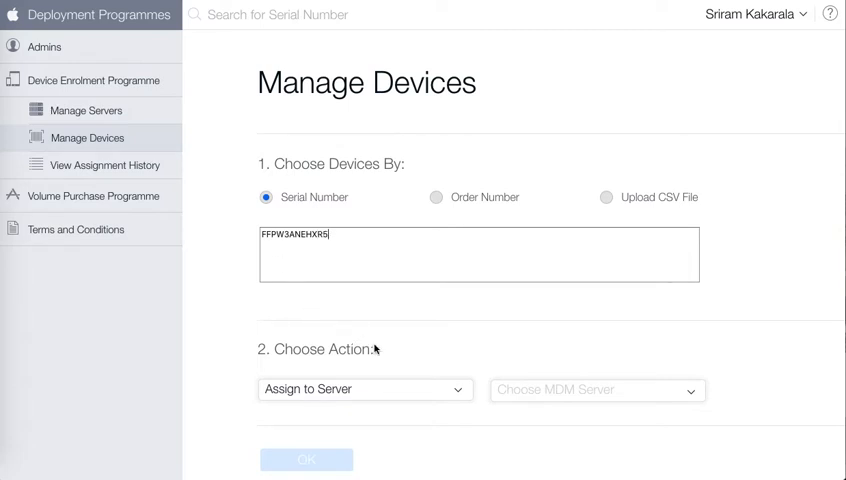
mouse_move(481, 385)
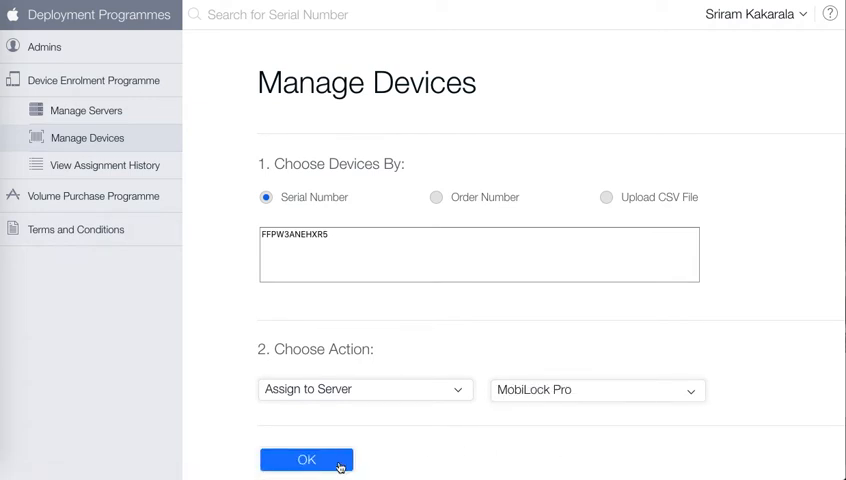
click(306, 460)
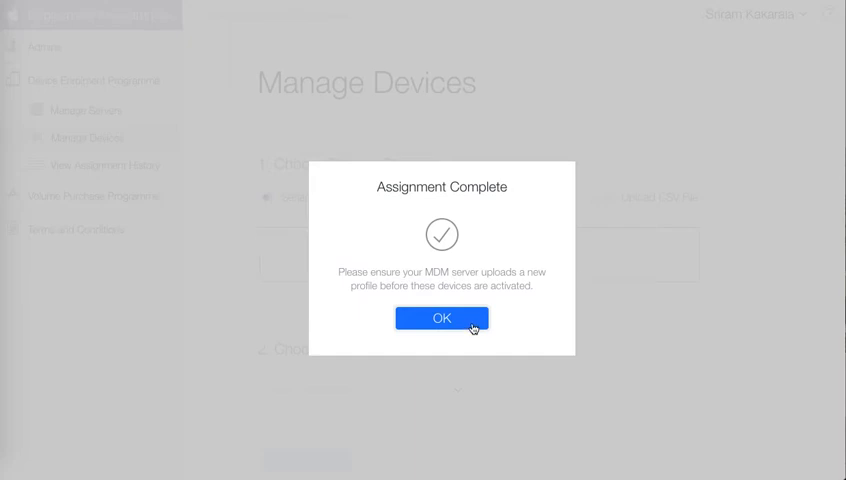
click(441, 318)
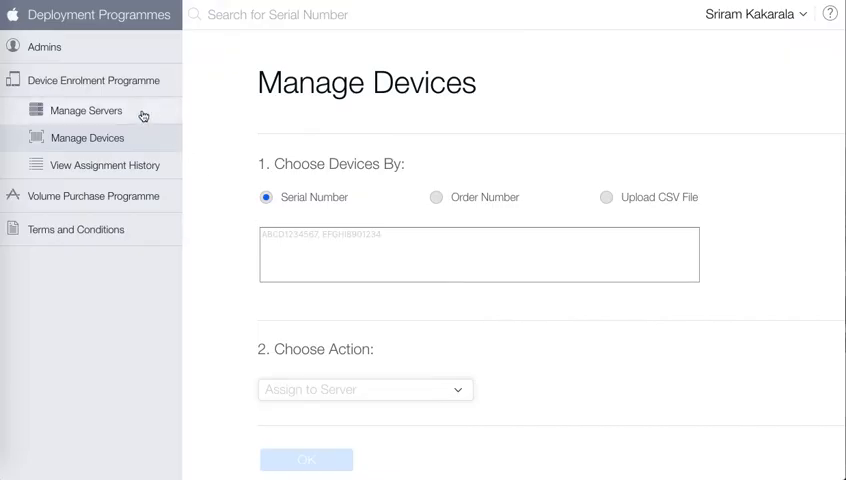
- Confirm Manage Servers lists MobiLock Pro with one device, then return to MobiLock Pro
click(85, 110)
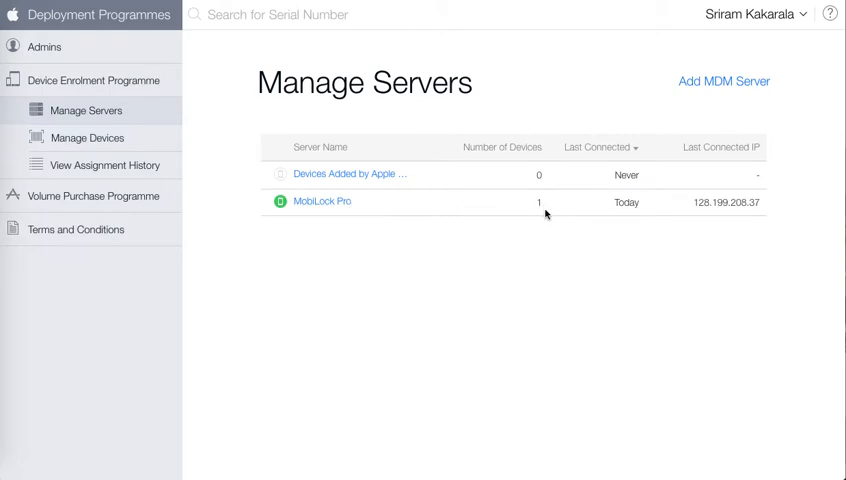
mouse_move(547, 214)
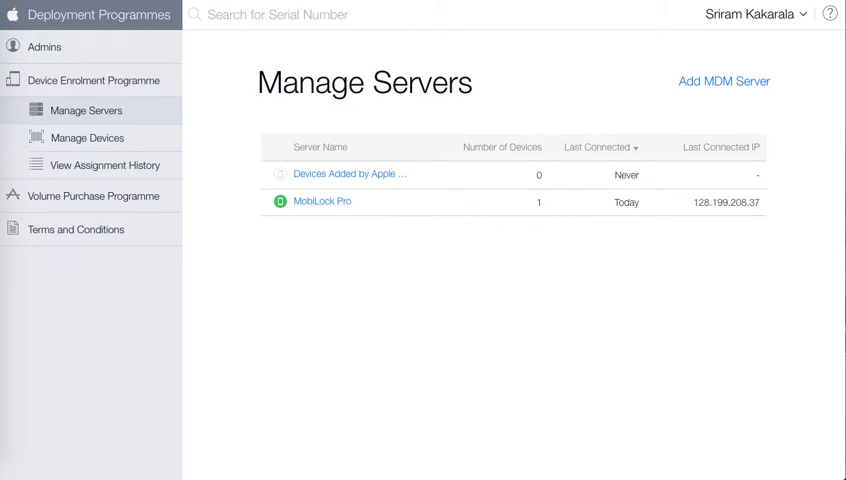
click(321, 201)
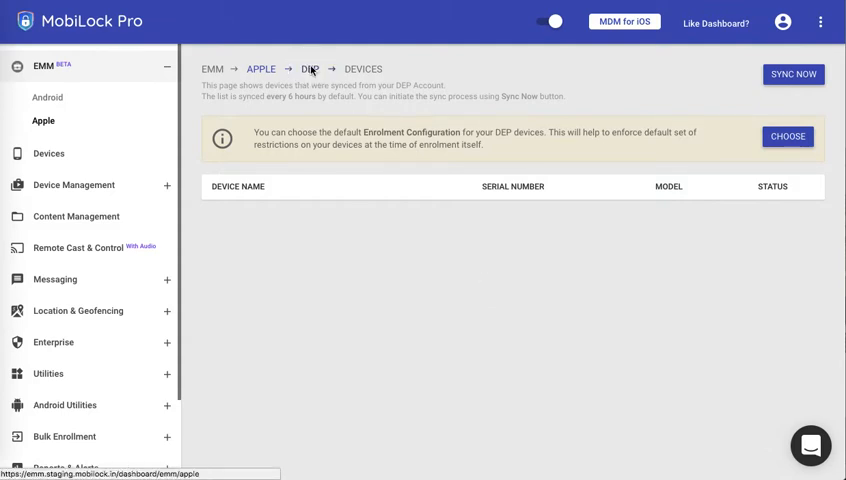
- Sync DEP devices so iPhone 6 FFPW3ANEHXR5 appears as Not Enrolled
click(310, 68)
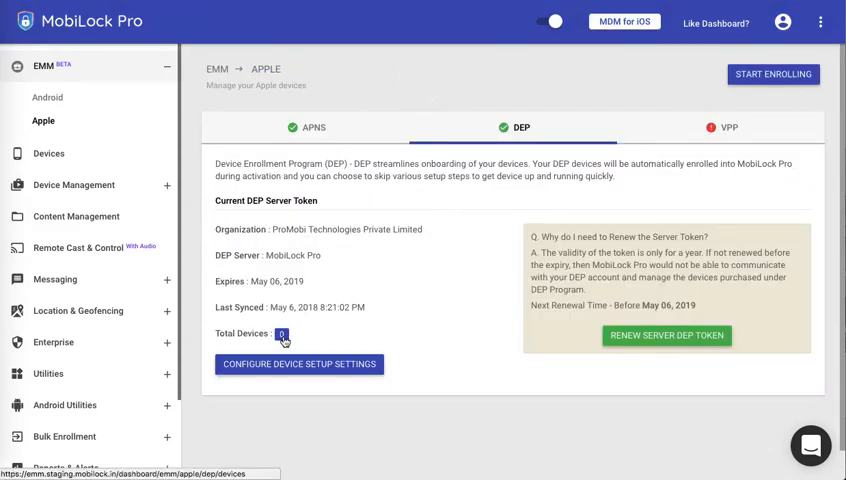
click(282, 334)
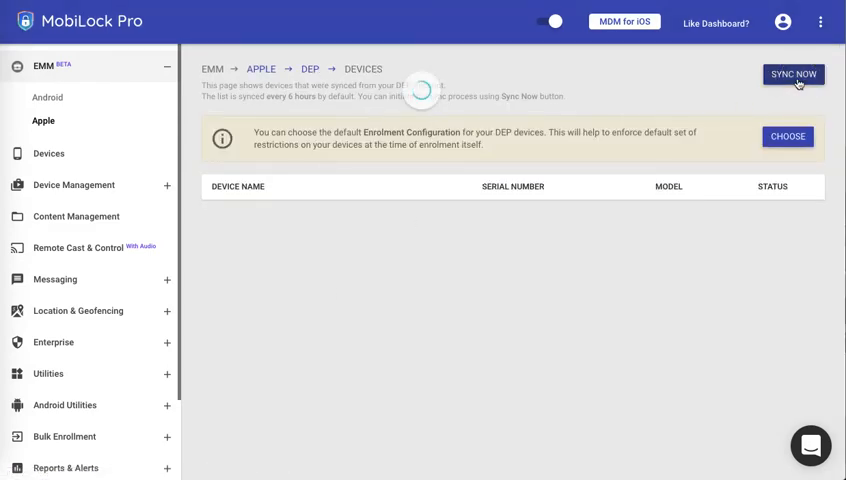
click(792, 74)
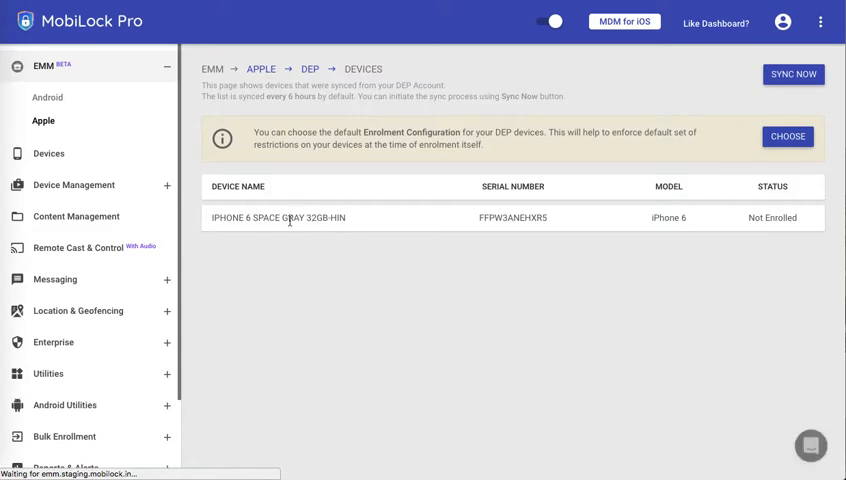
- Check the iPhone's Not Enrolled status and bring up the default enrolment configuration chooser
double_click(278, 218)
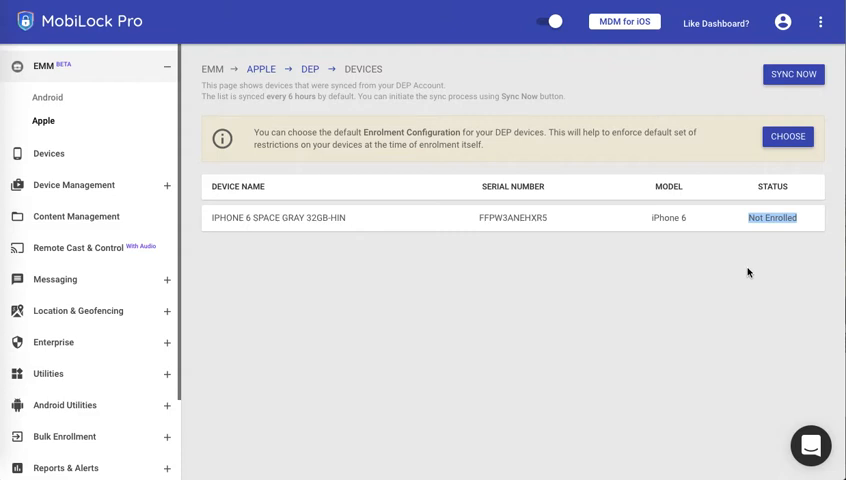
mouse_move(724, 252)
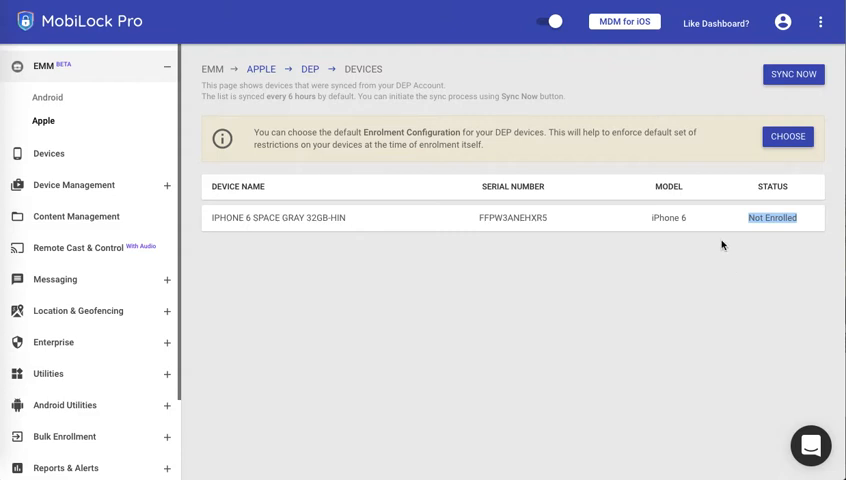
mouse_move(572, 217)
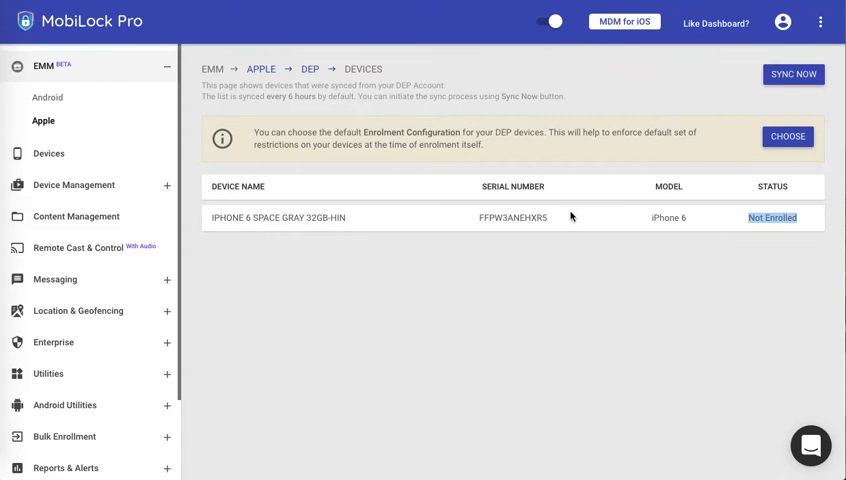
mouse_move(518, 220)
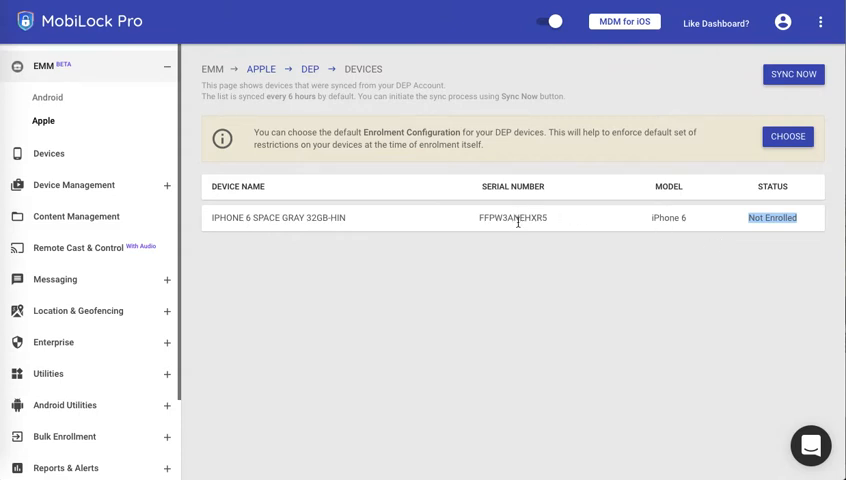
mouse_move(570, 198)
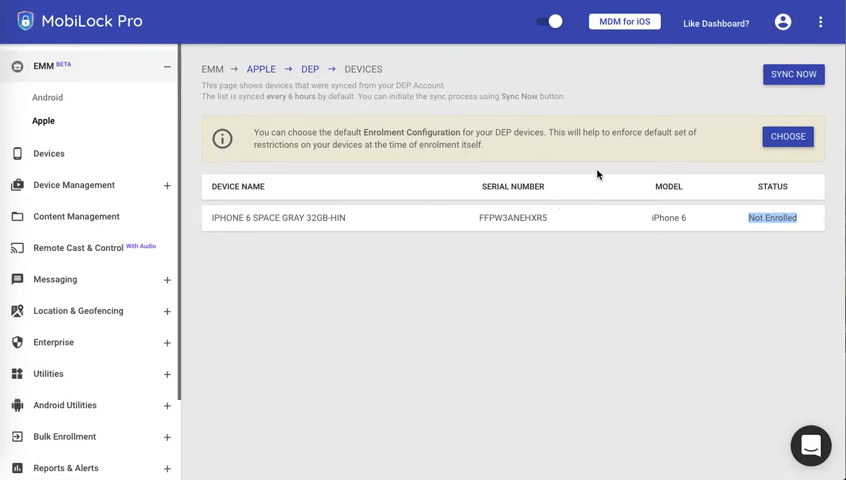
mouse_move(548, 215)
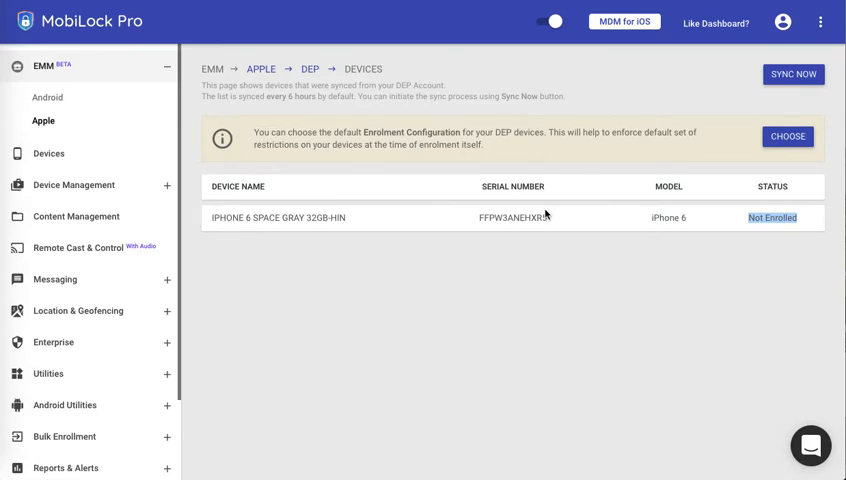
mouse_move(557, 216)
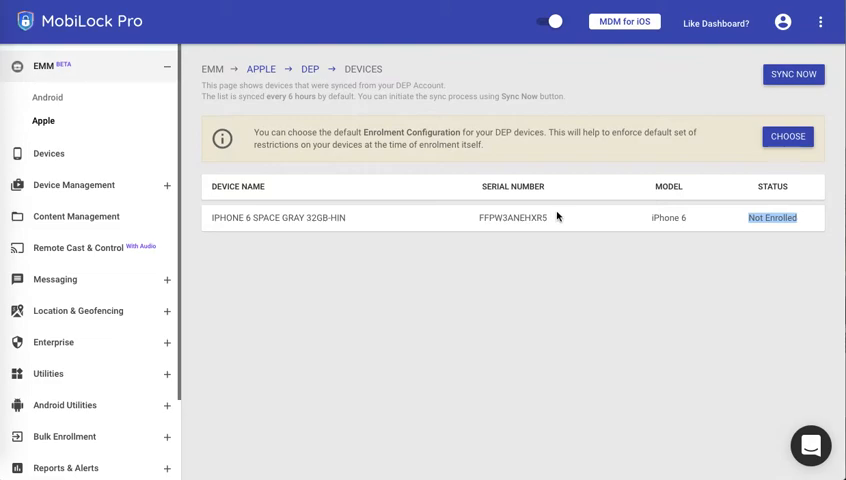
click(787, 136)
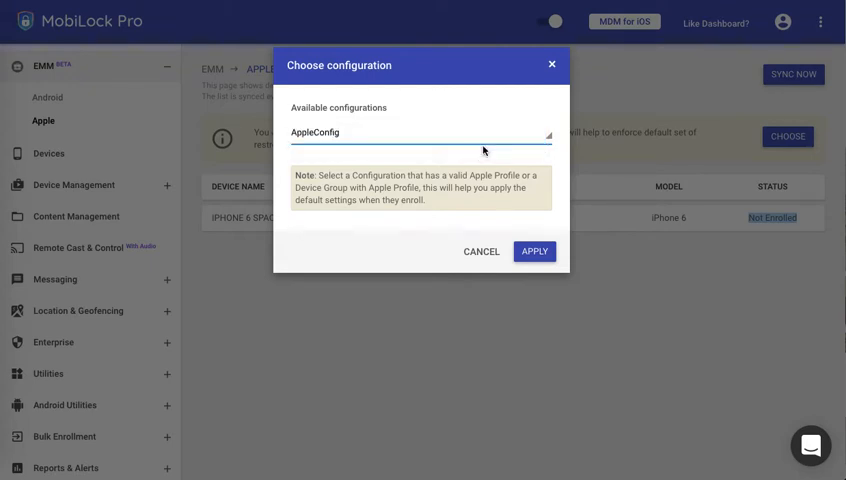
- Apply AppleConfig as the default configuration for DEP devices on first enrolment
click(534, 251)
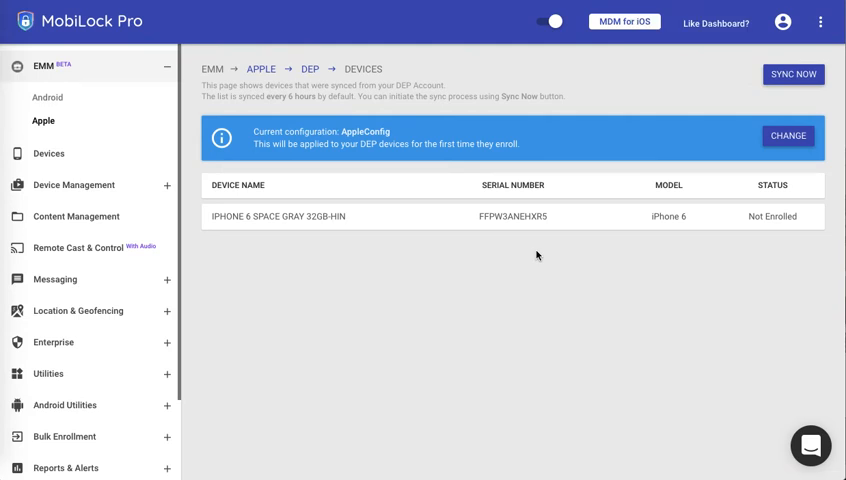
mouse_move(474, 160)
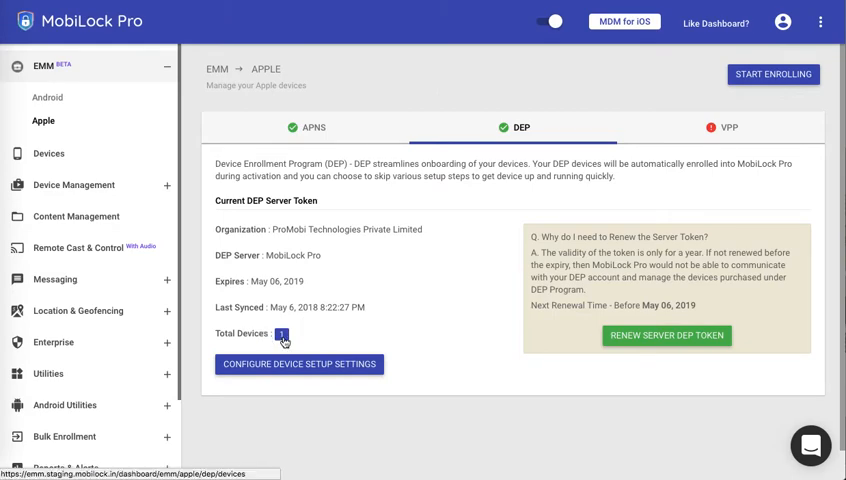
click(283, 333)
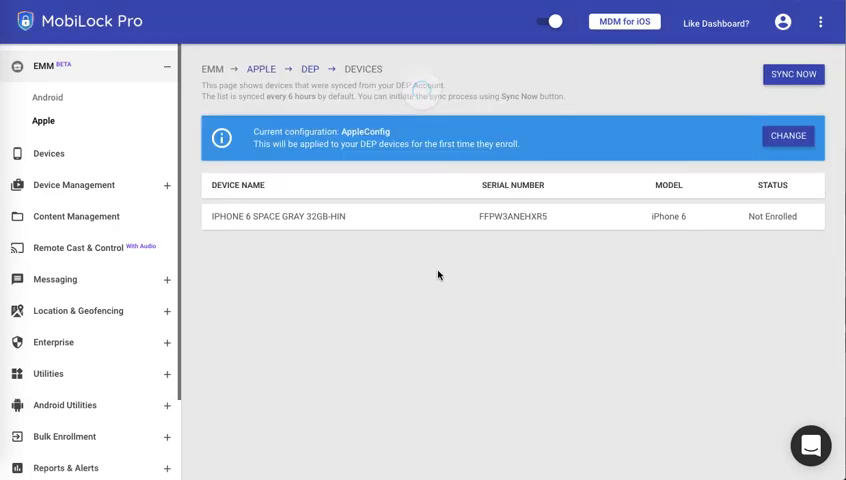
mouse_move(625, 221)
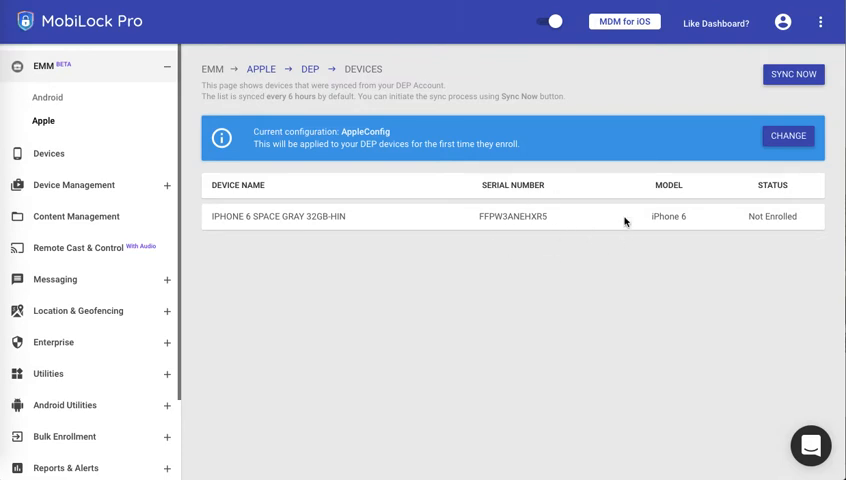
click(261, 68)
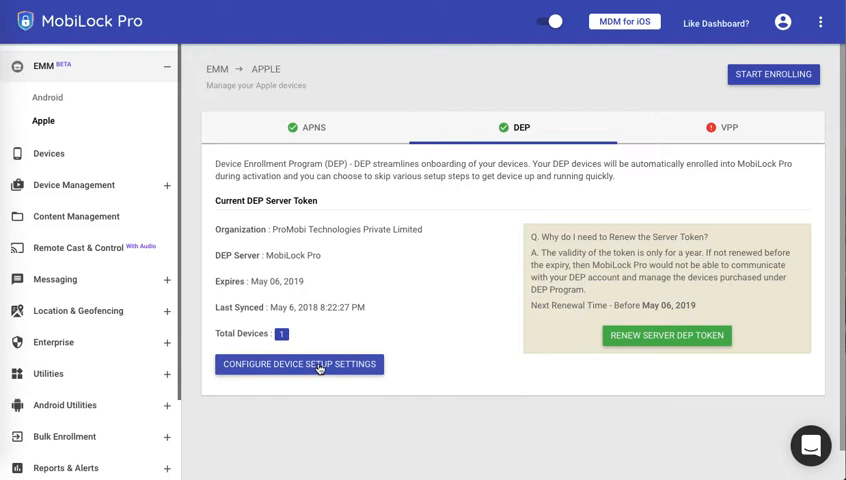
- In DEP device setup settings, switch on 'Allow users to remove MDM profile'
click(298, 364)
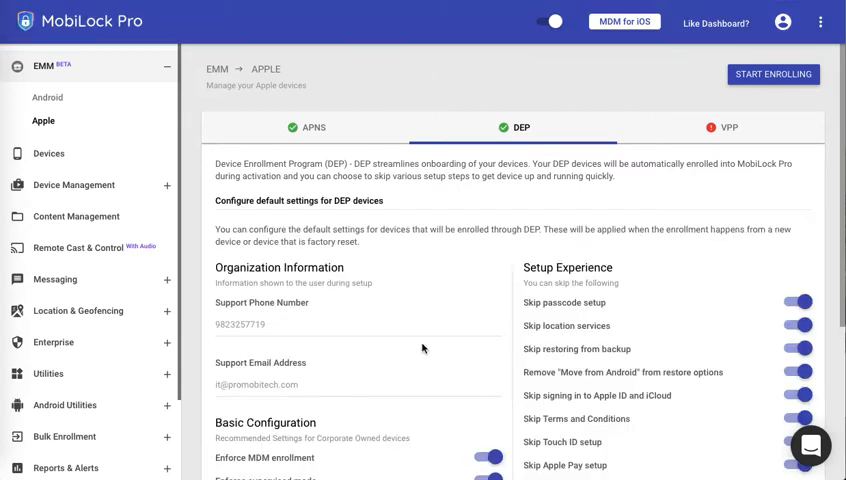
scroll(down, 3)
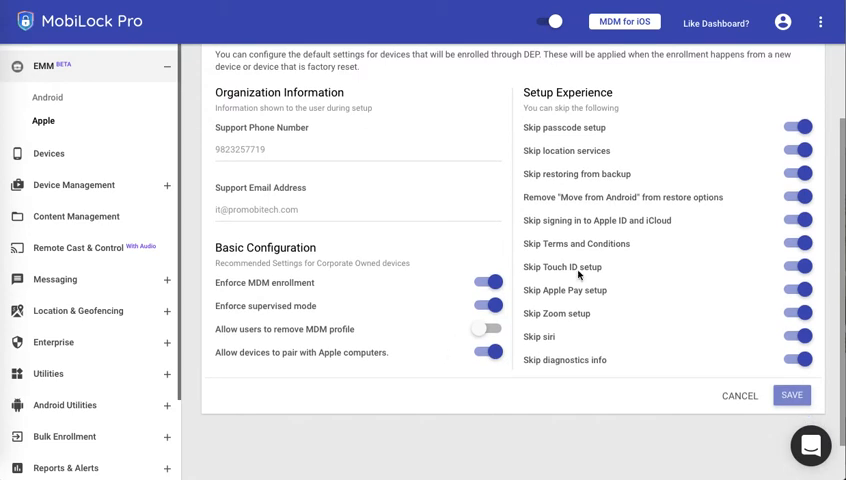
mouse_move(350, 286)
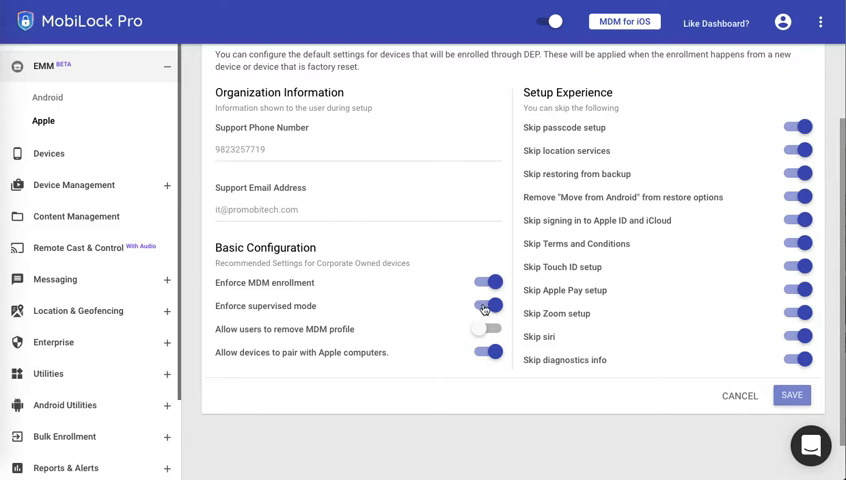
mouse_move(448, 315)
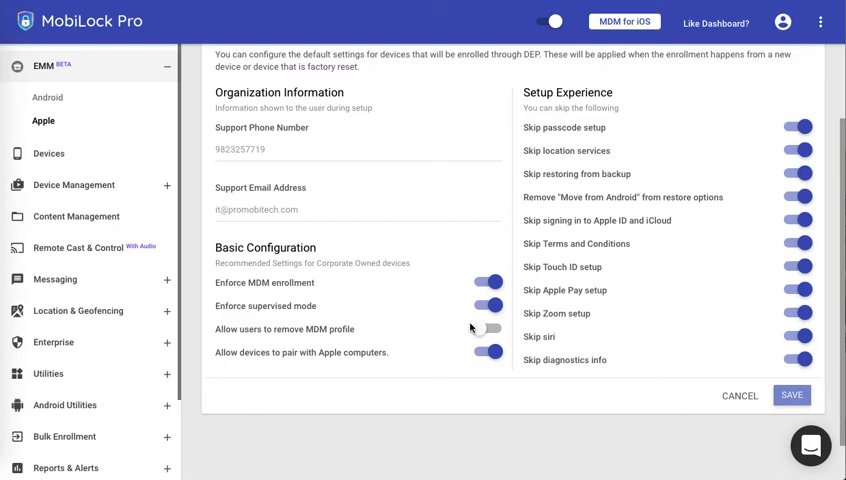
click(489, 329)
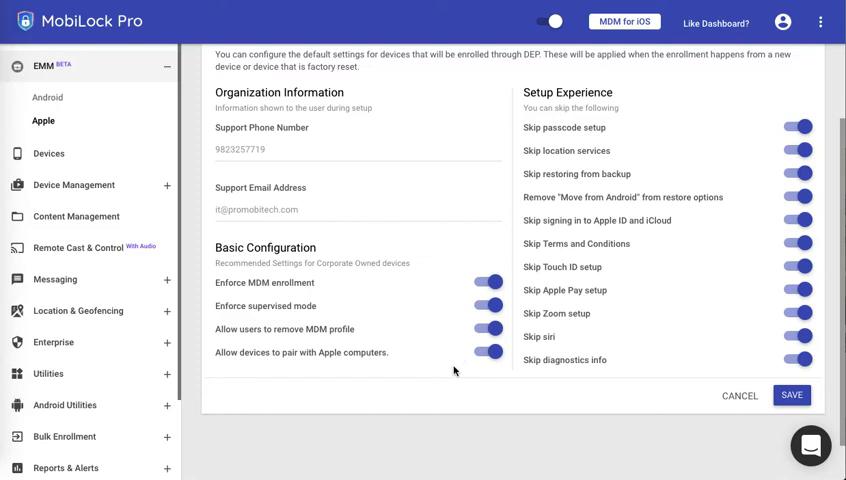
click(489, 352)
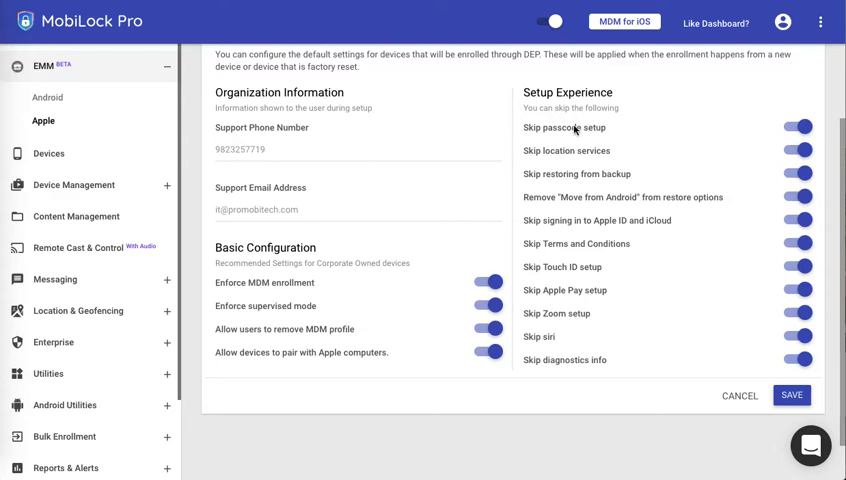
mouse_move(575, 163)
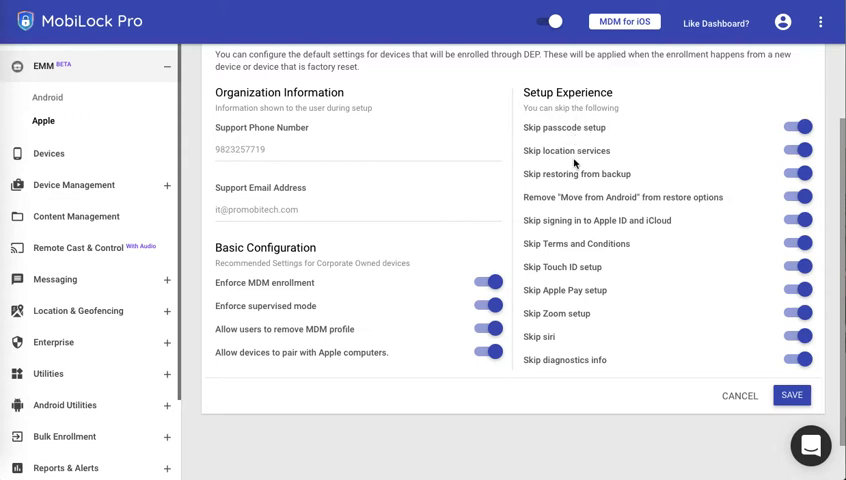
mouse_move(608, 186)
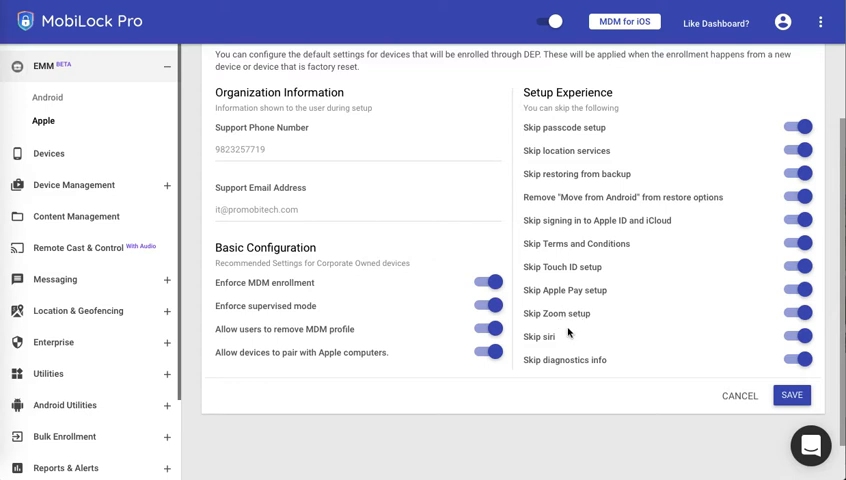
mouse_move(627, 369)
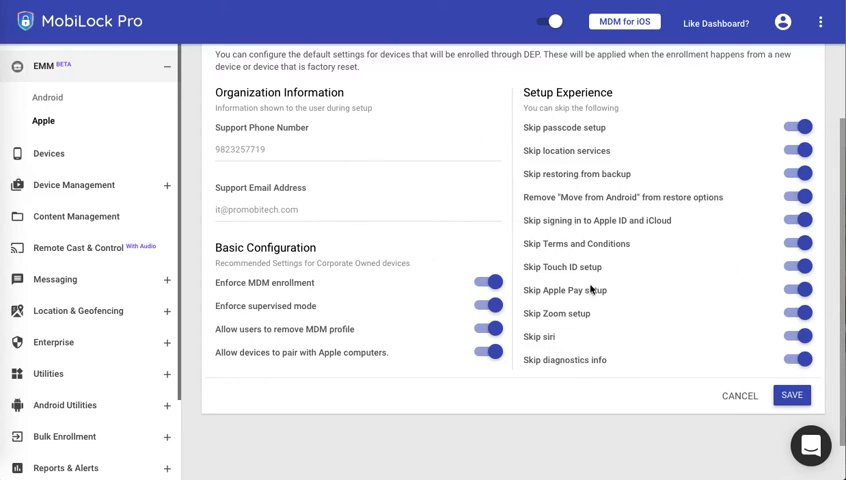
- Save the DEP setup settings with user removal of the MDM profile enabled
click(791, 395)
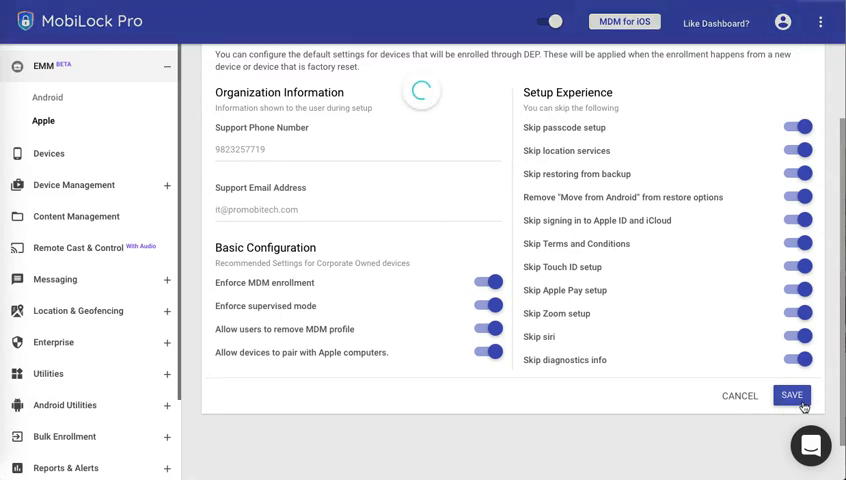
click(791, 395)
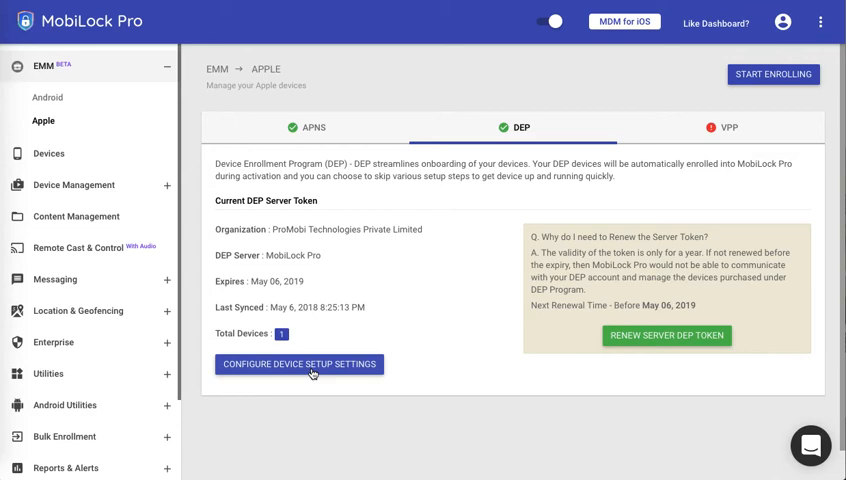
- Review the device setup settings, then view the DEP devices list showing the iPhone 6
click(299, 364)
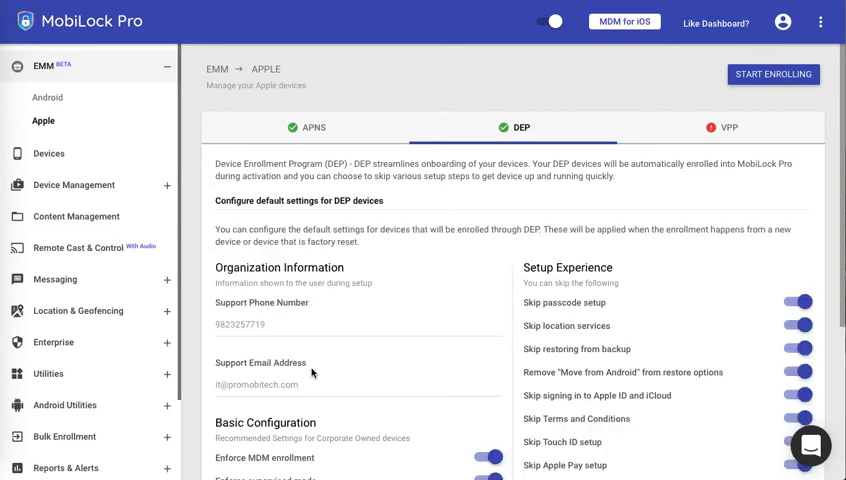
scroll(down, 3)
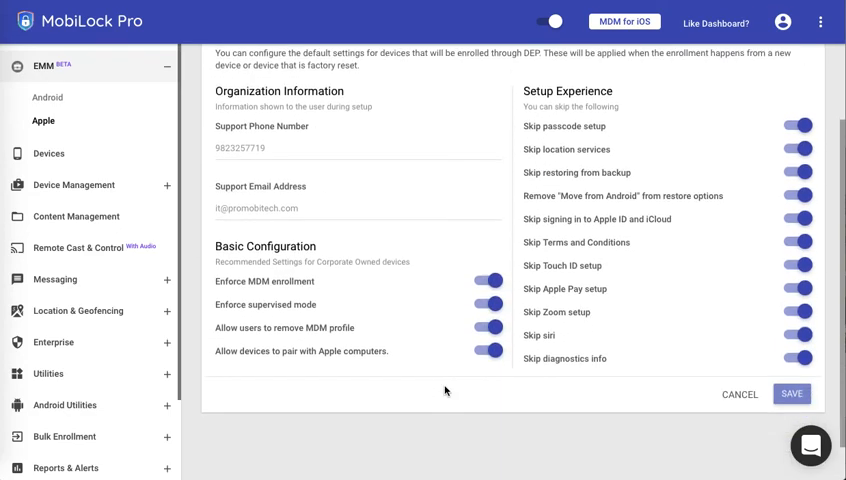
scroll(up, 3)
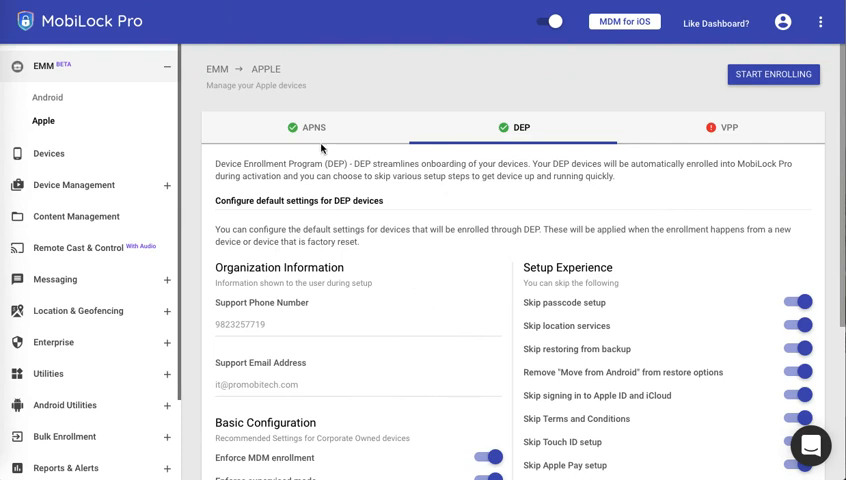
mouse_move(109, 128)
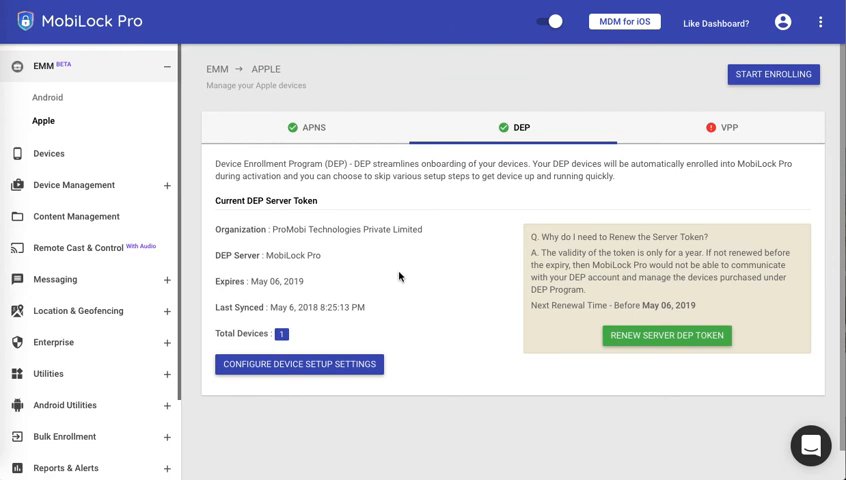
mouse_move(360, 303)
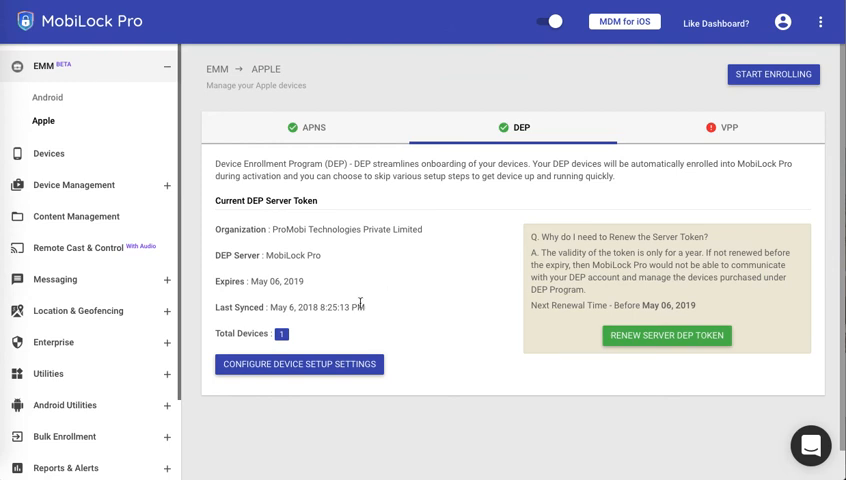
mouse_move(340, 318)
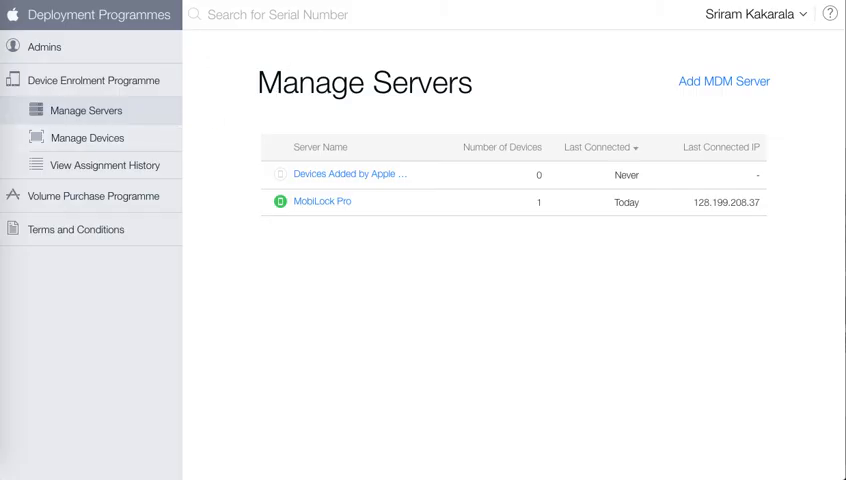
click(320, 201)
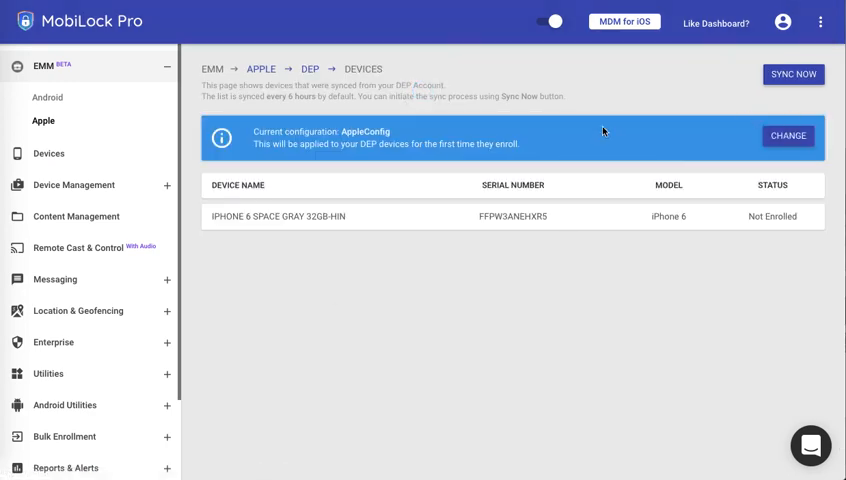
mouse_move(570, 154)
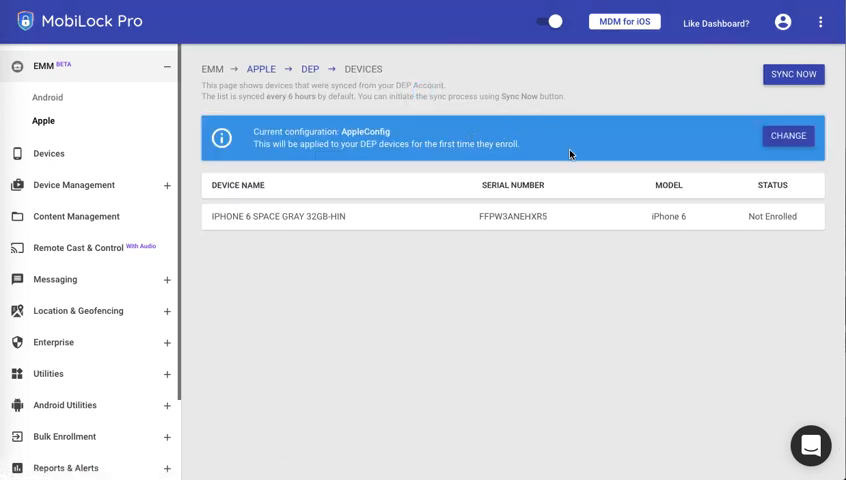
mouse_move(315, 82)
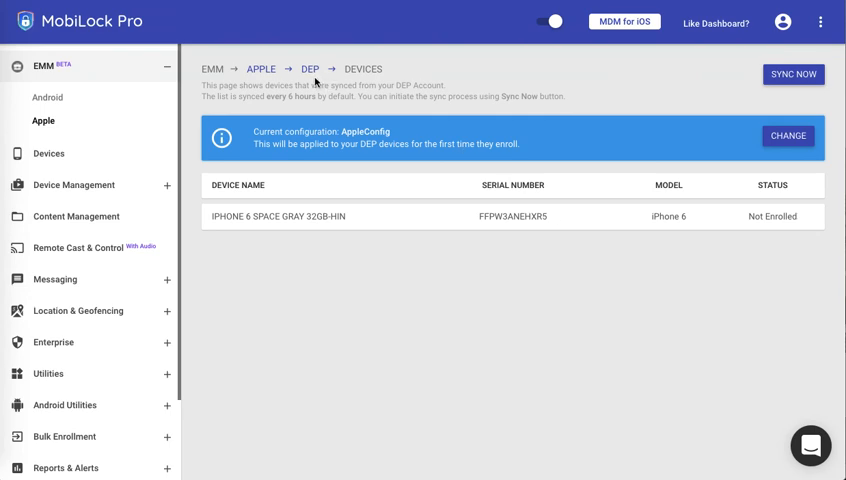
- Reopen DEP device setup settings from the DEP overview and scroll through the saved options
click(310, 68)
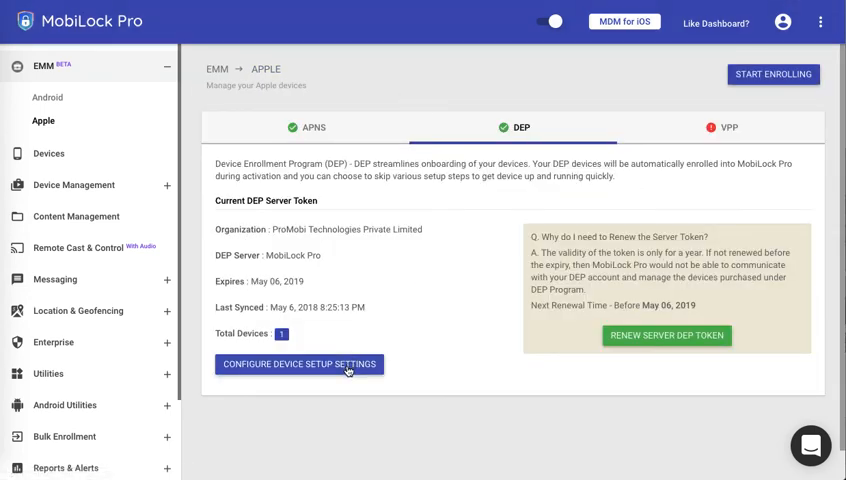
click(299, 363)
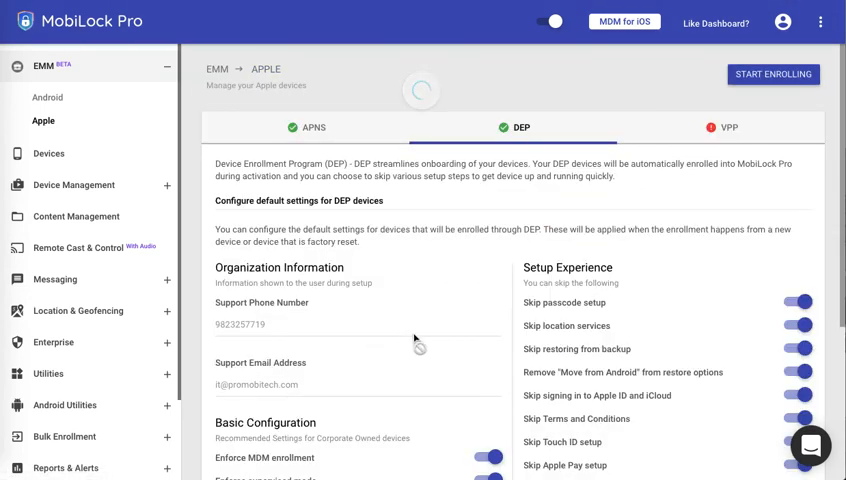
scroll(down, 3)
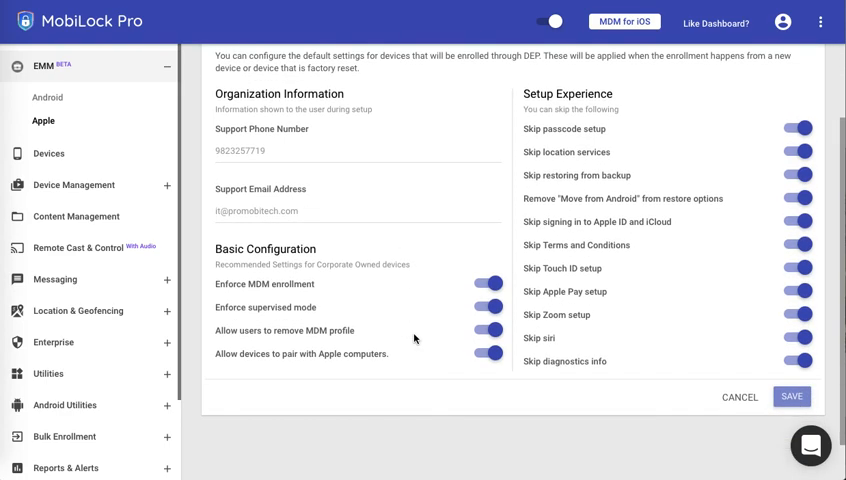
scroll(up, 3)
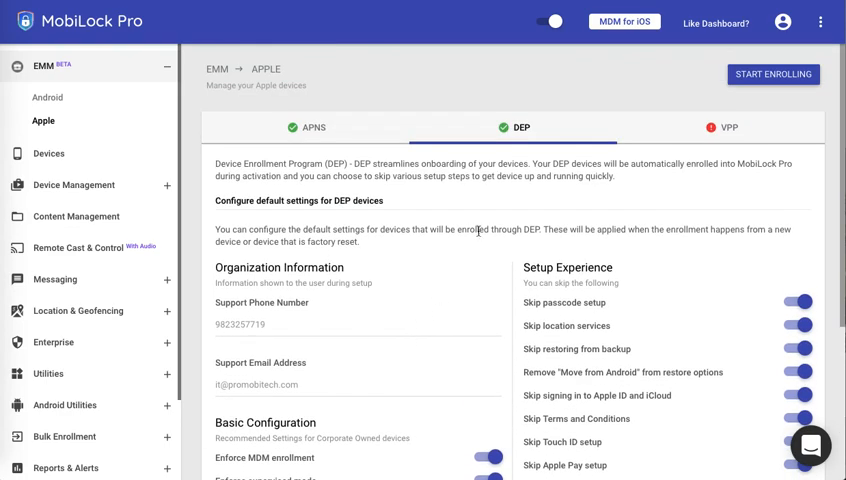